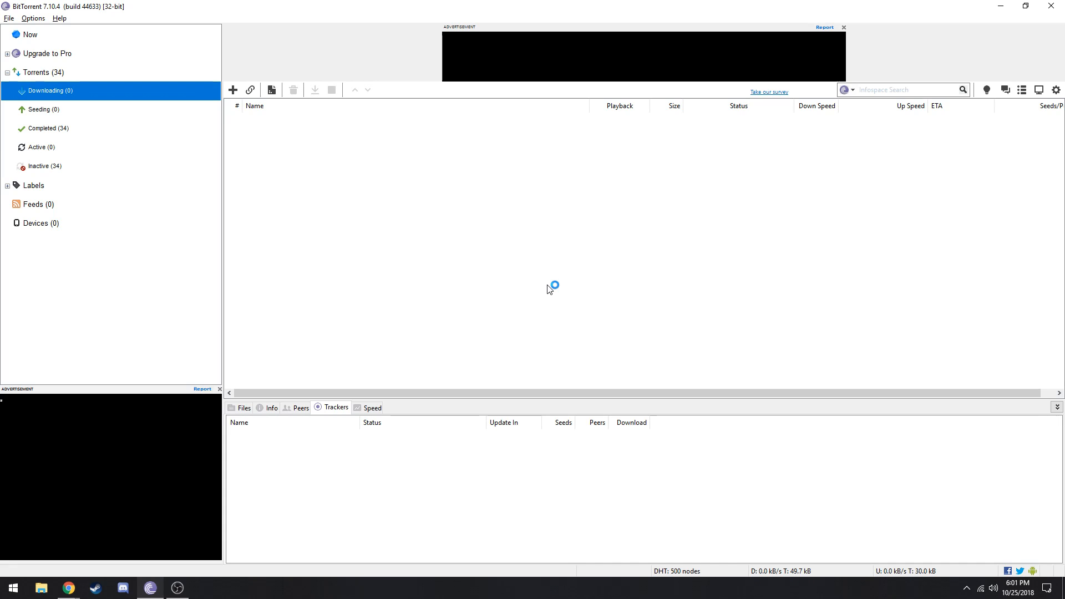
mouse_move(547, 290)
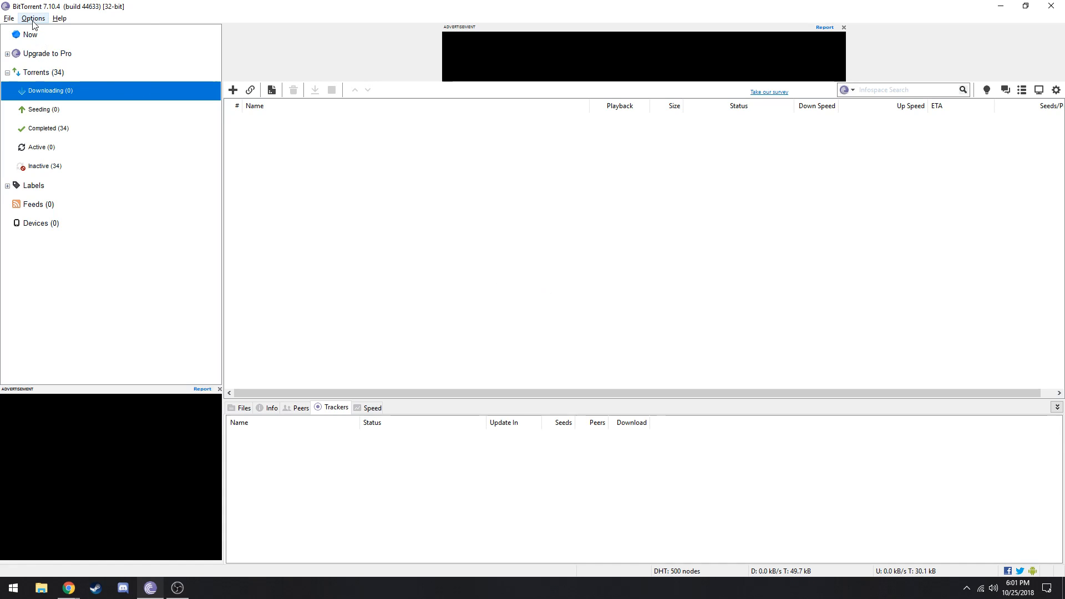
- Open Options > Preferences and show the General settings page
left_click(32, 18)
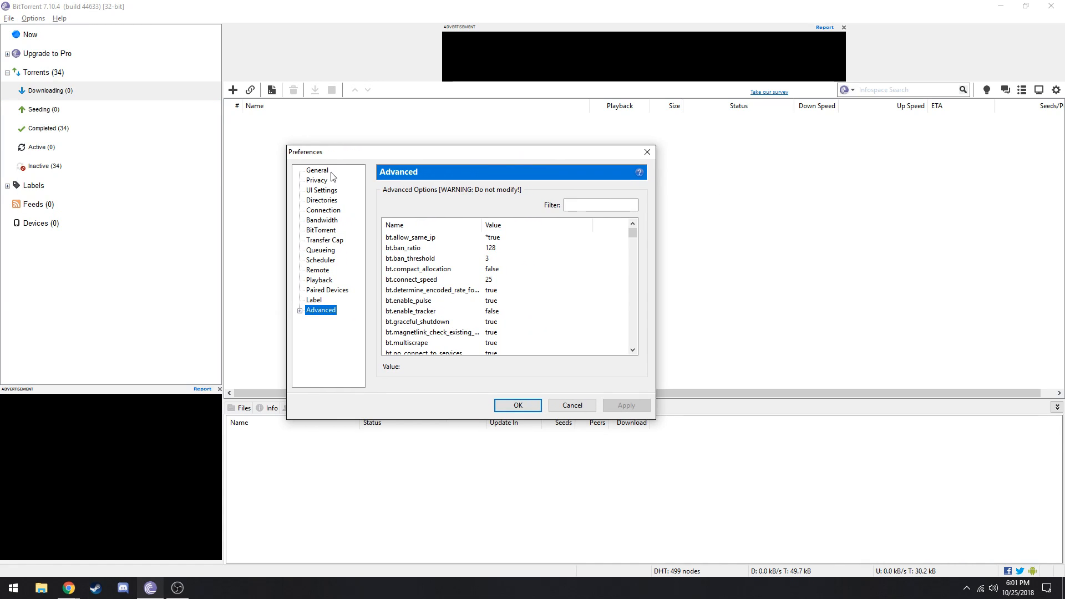
left_click(317, 170)
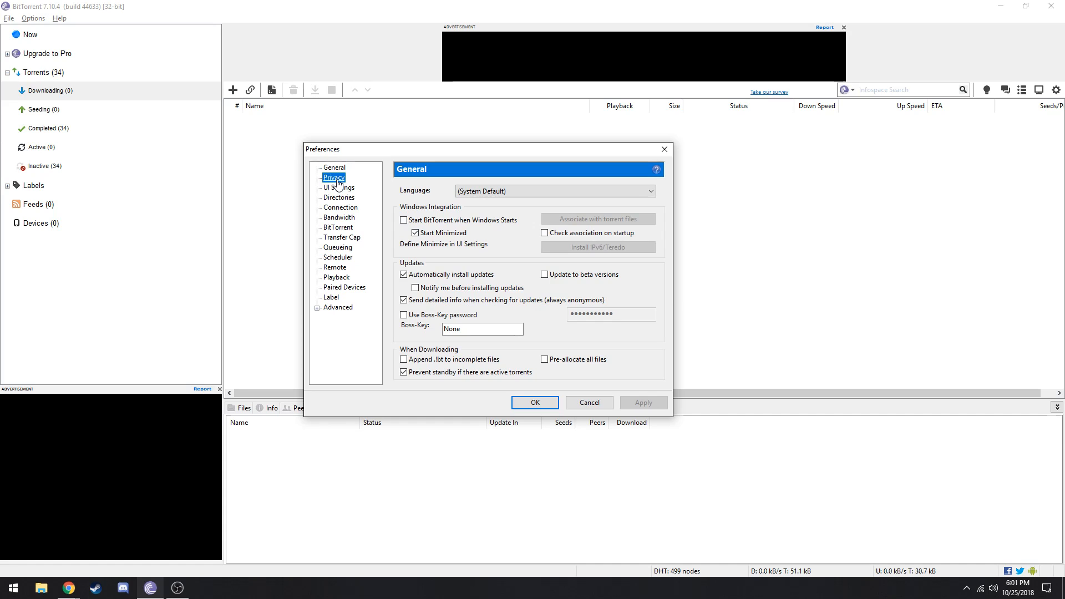
- Step past the Directories page to the Connection page with its listening port field
left_click(338, 197)
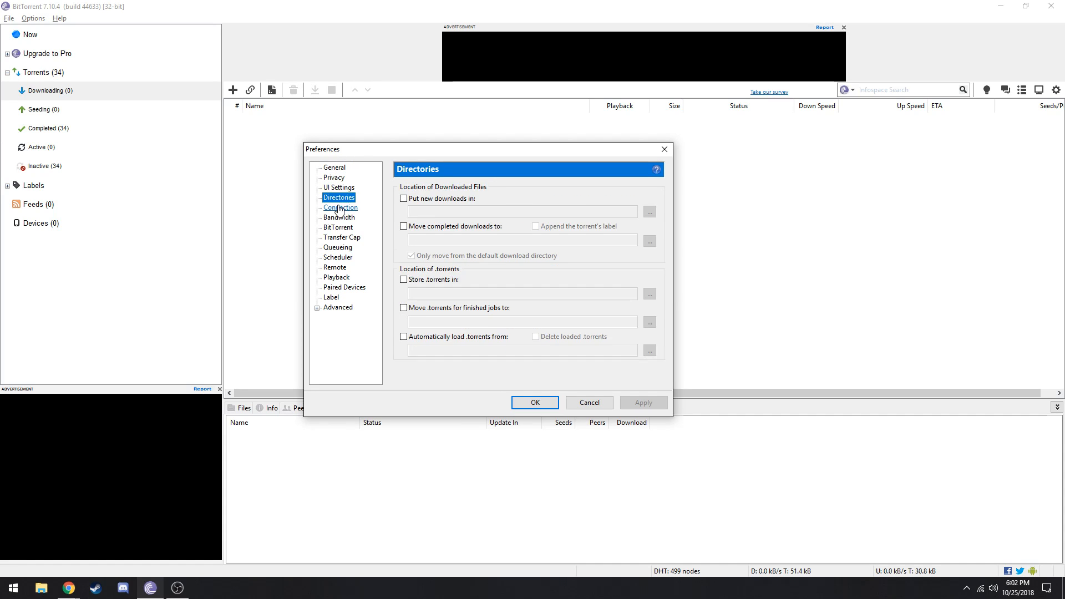
left_click(339, 207)
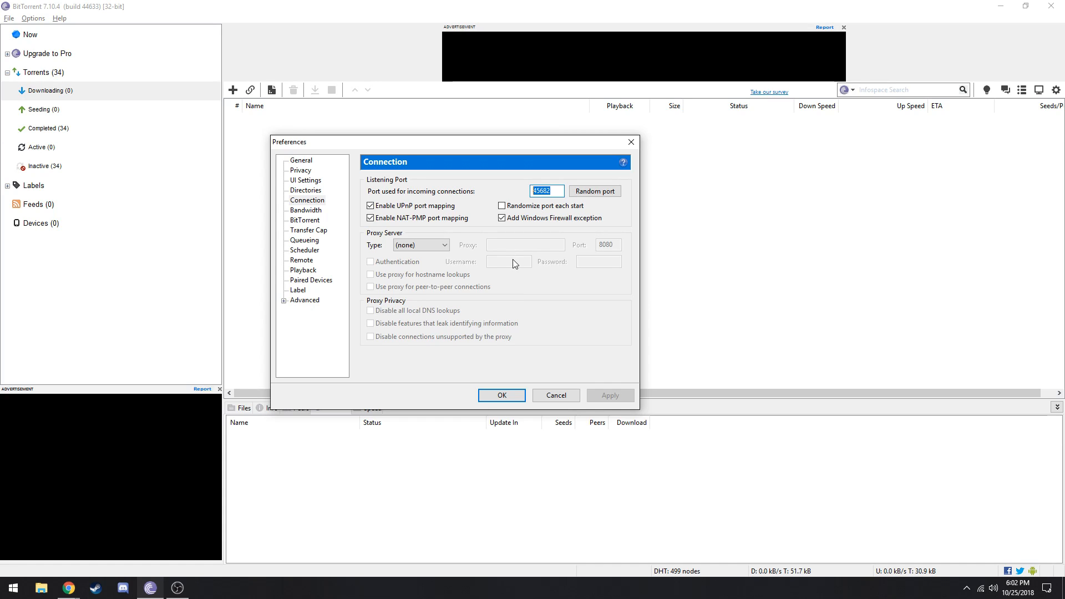
mouse_move(544, 260)
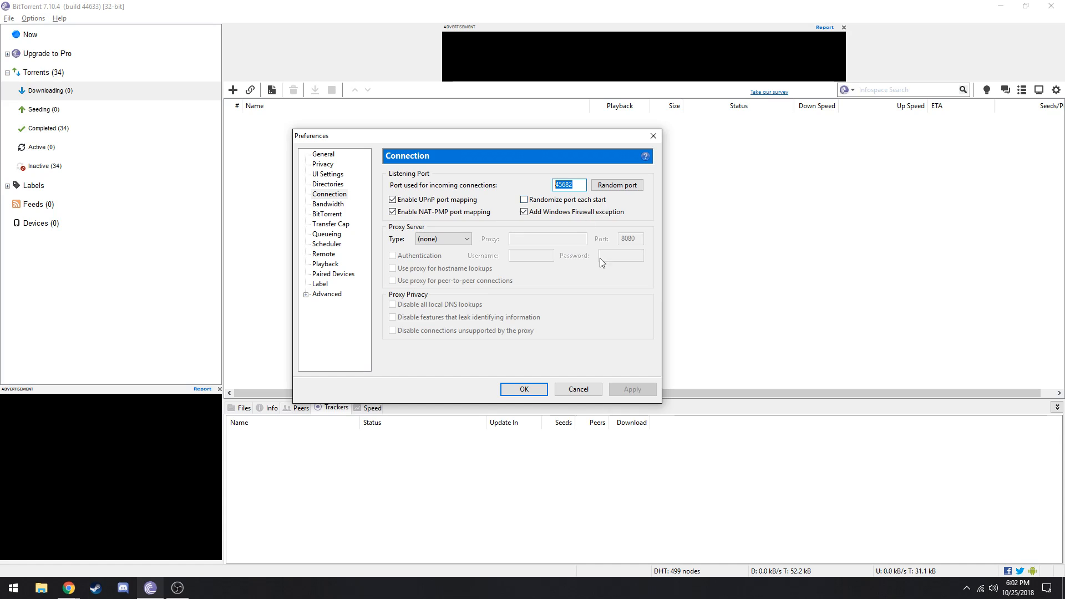
- Check the unlimited bandwidth limits, set outgoing encryption to Forced, then view Transfer Cap
left_click(328, 204)
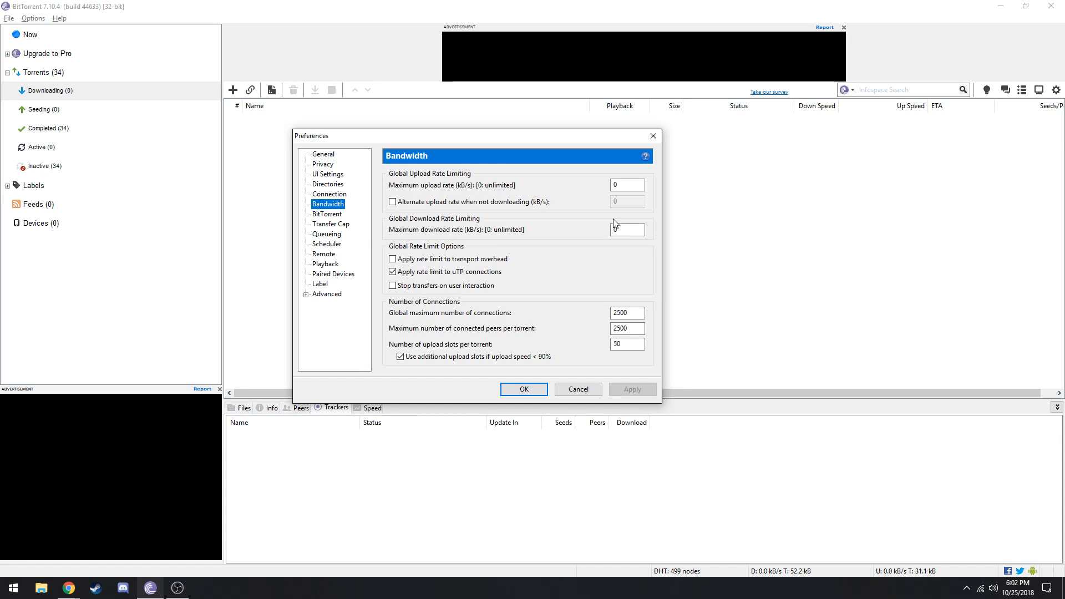
left_click(626, 229)
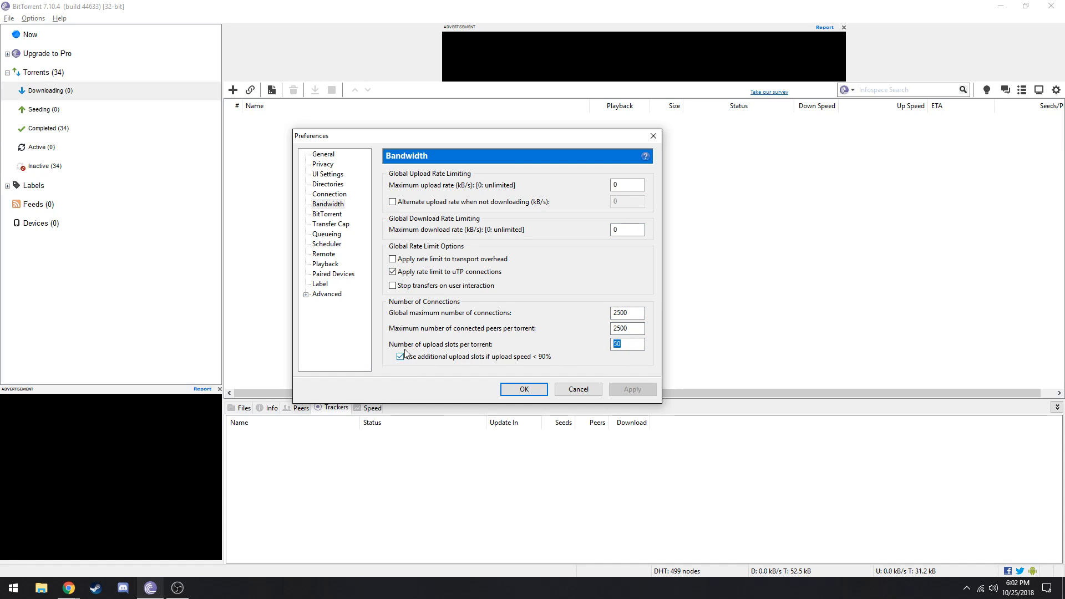
left_click(327, 214)
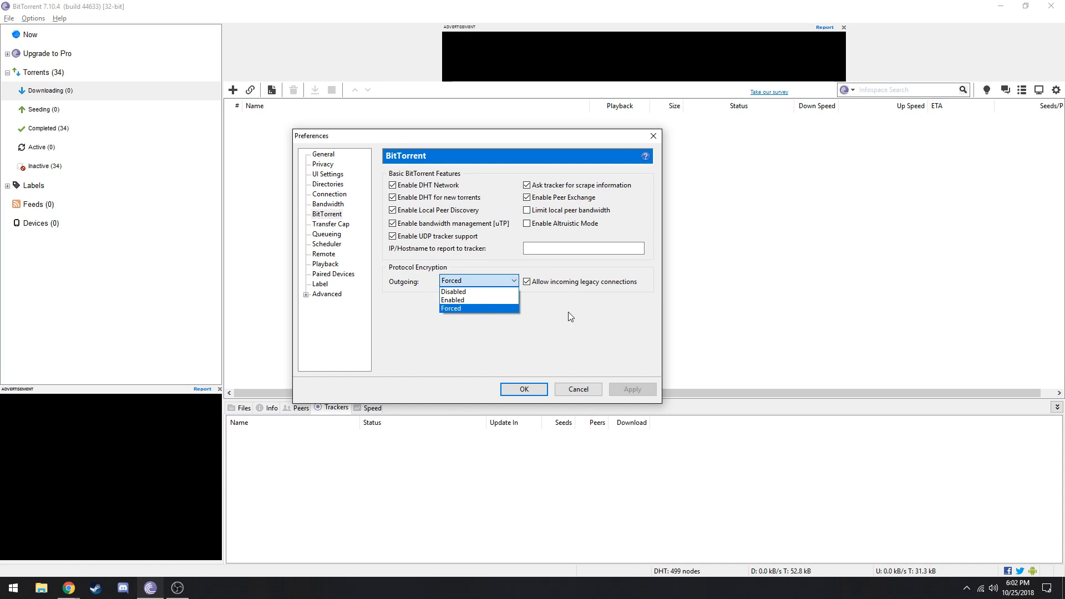
left_click(450, 308)
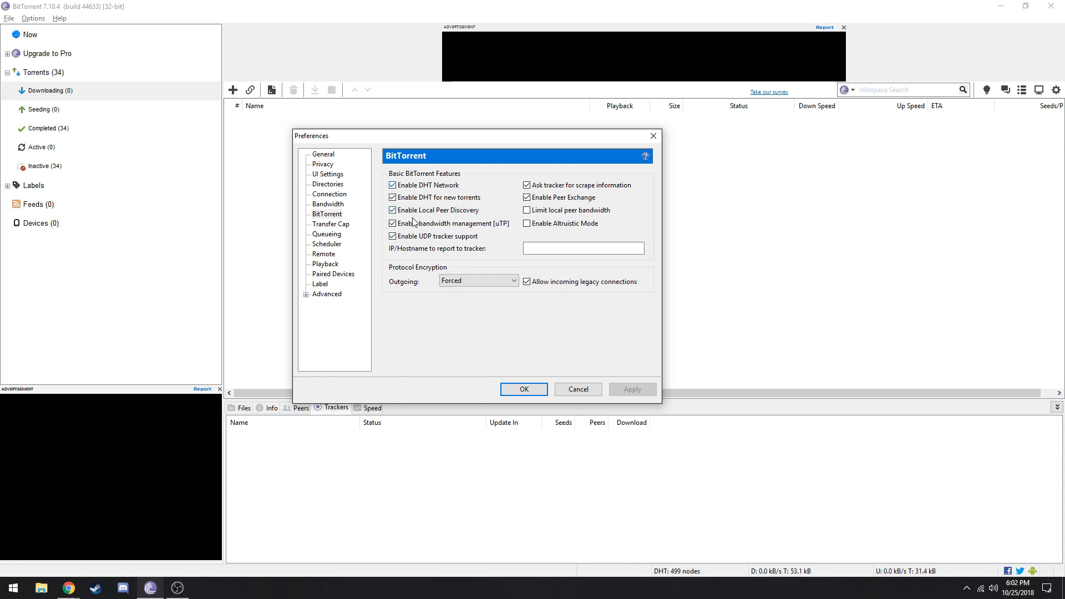
left_click(330, 224)
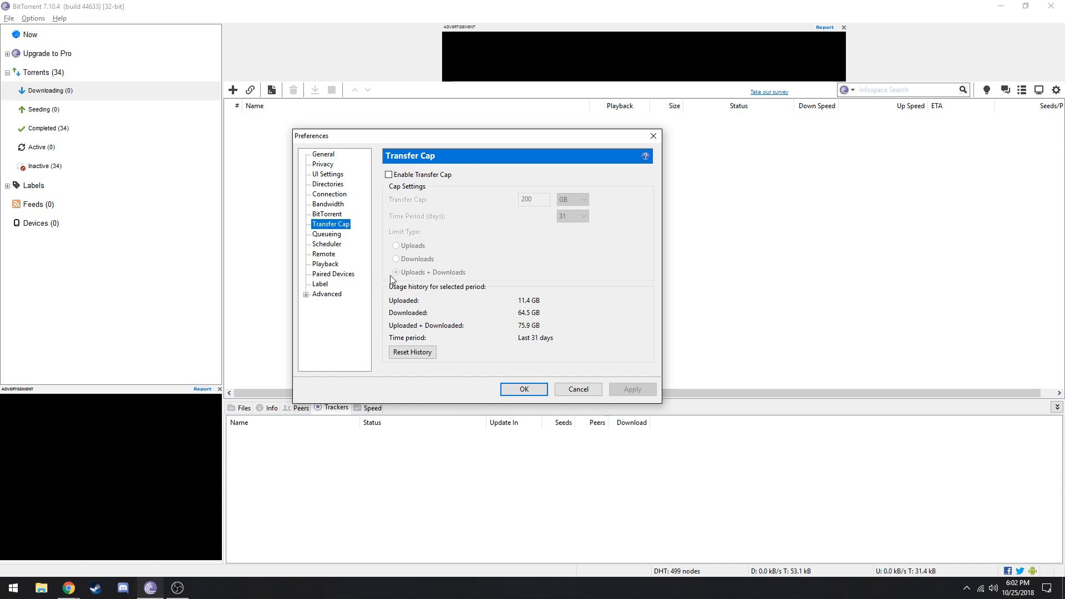
- Review the Queueing maximum active downloads, then show Playback with Bittorrent Player selected
left_click(327, 233)
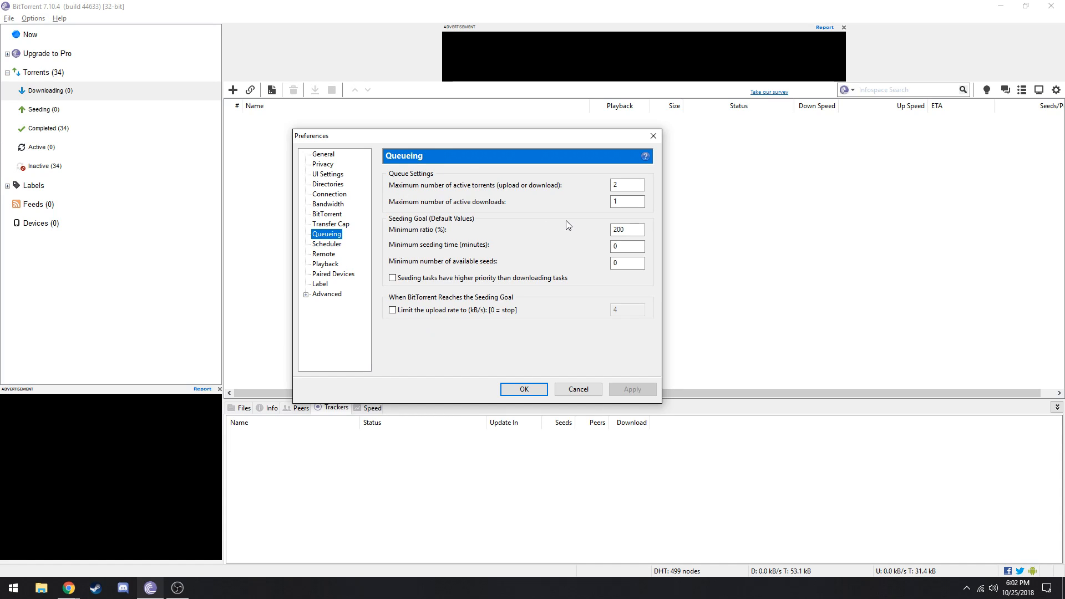
left_click(626, 185)
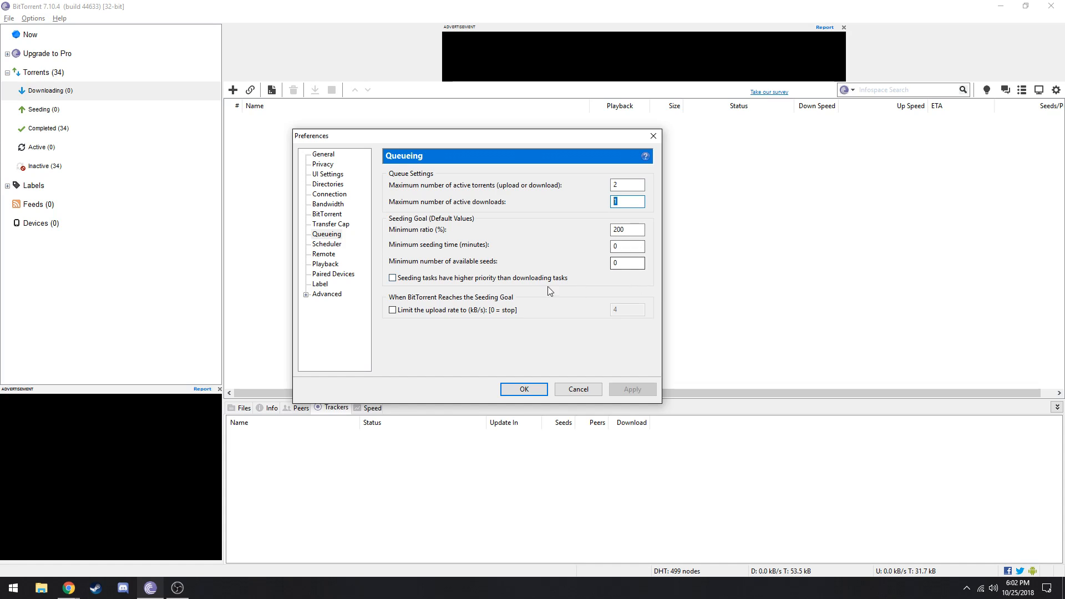
left_click(326, 244)
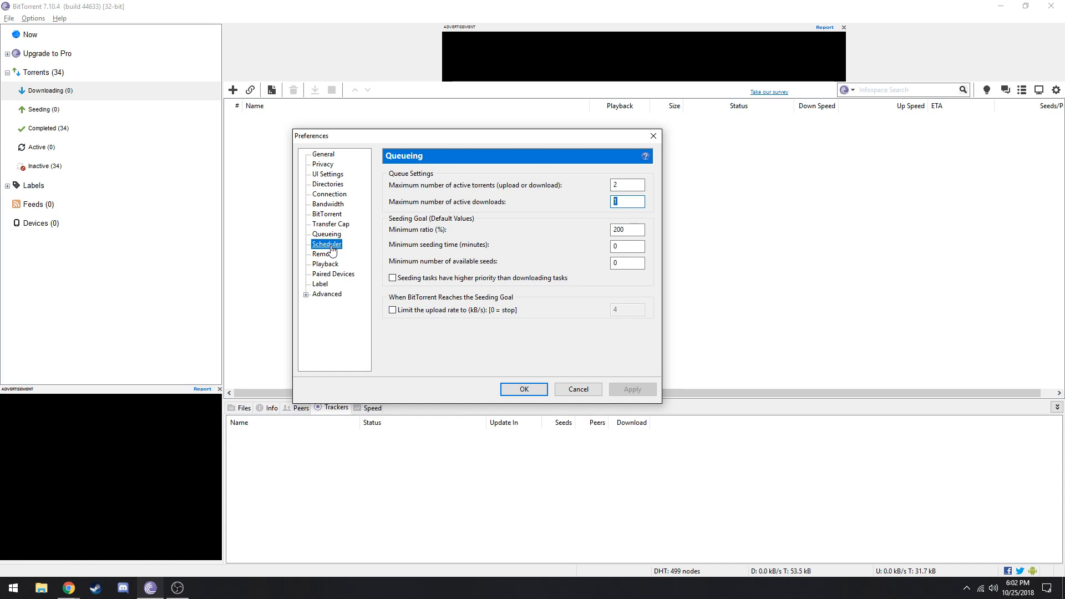
left_click(326, 264)
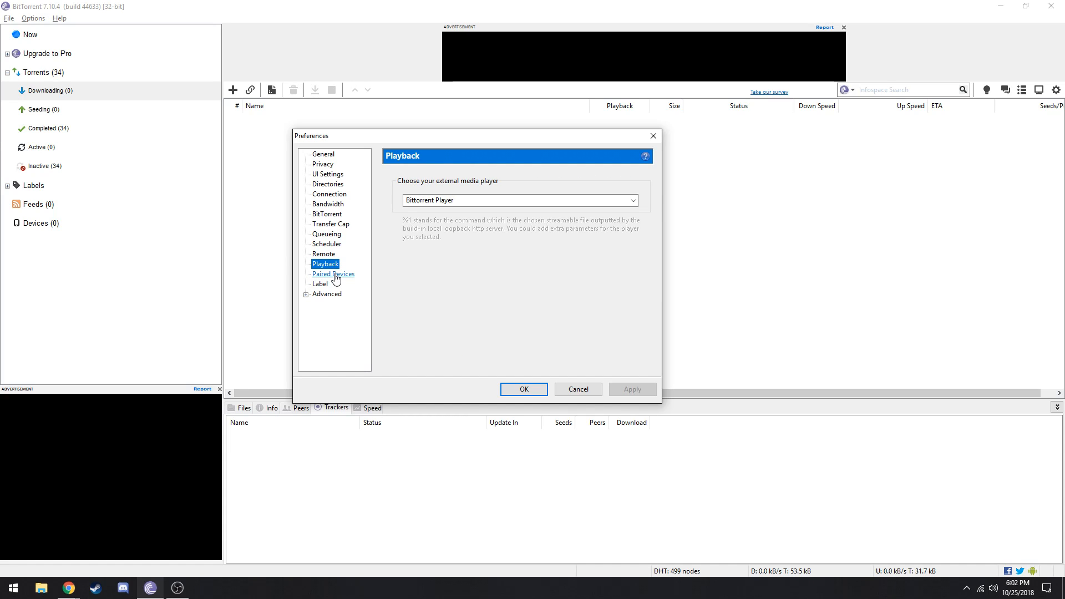
- Under Advanced > Disk Cache, use 1800 MB cache and enable growth when thrashing
left_click(327, 294)
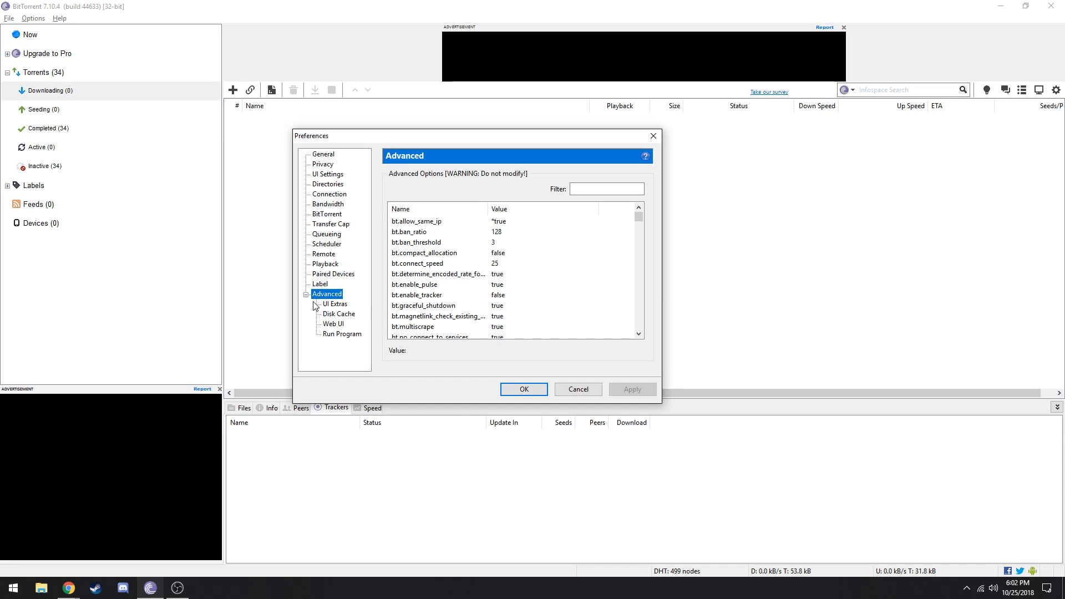
left_click(338, 312)
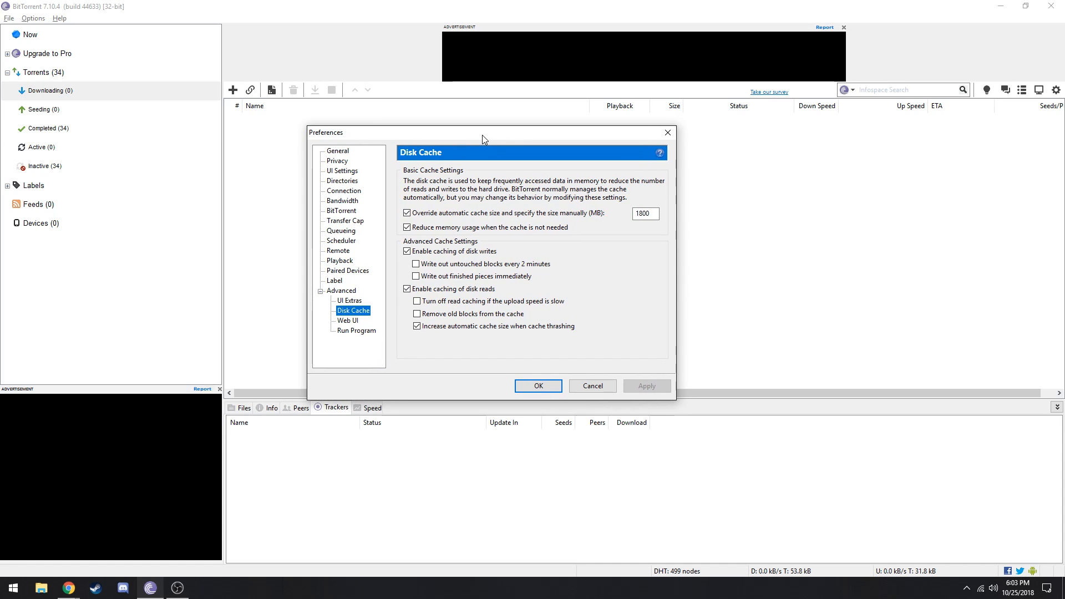
mouse_move(596, 246)
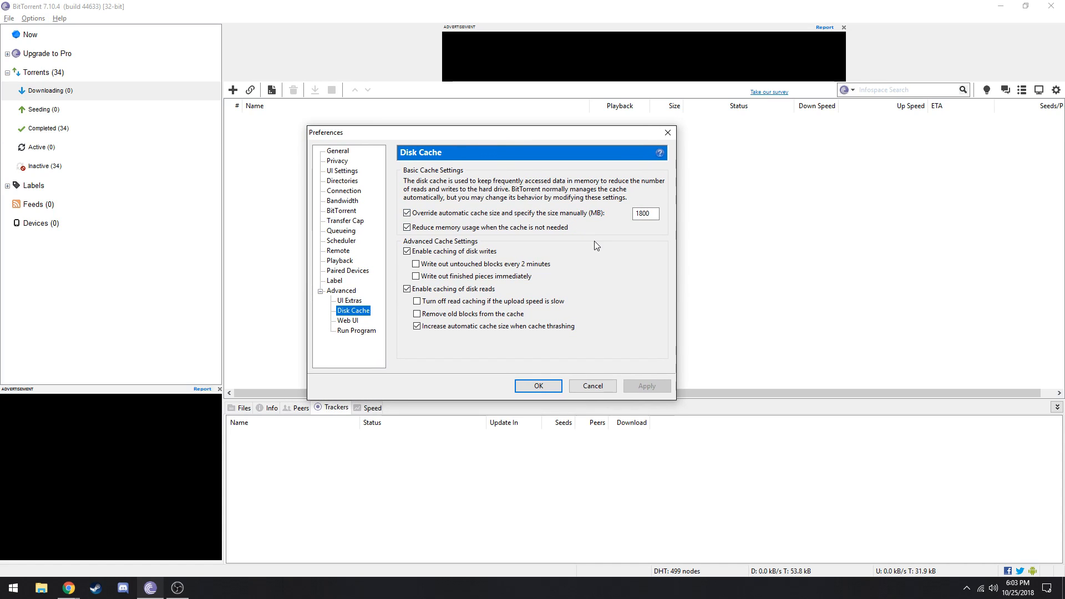
mouse_move(574, 230)
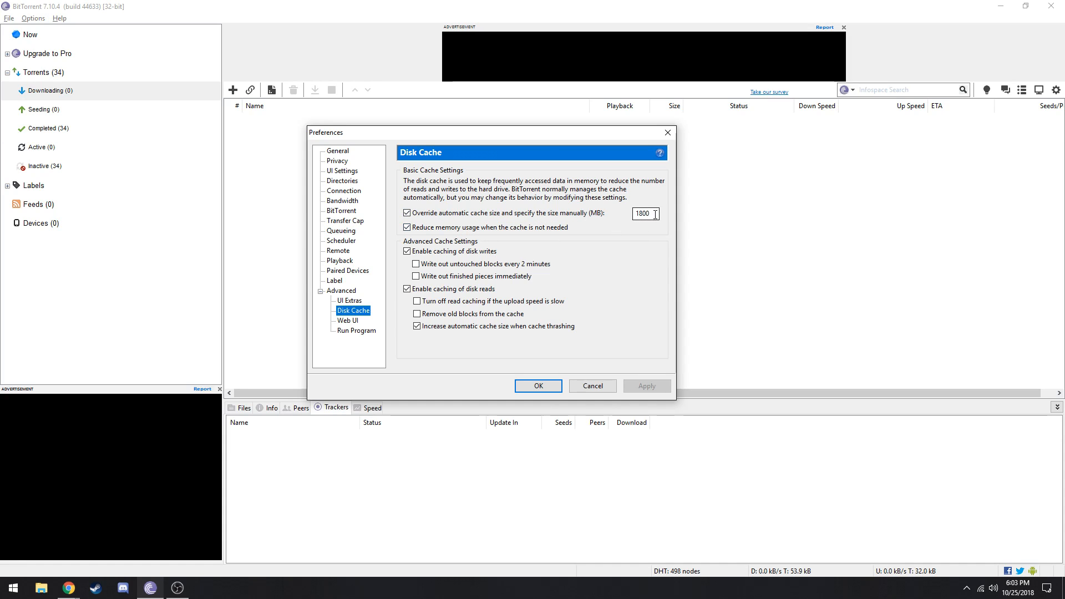
mouse_move(448, 238)
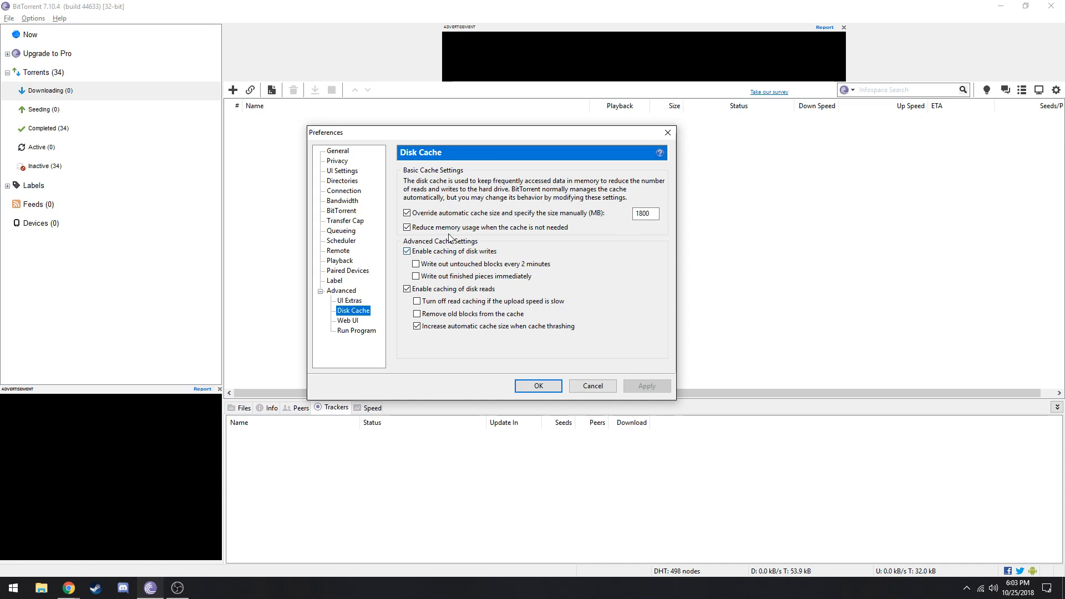
left_click(417, 326)
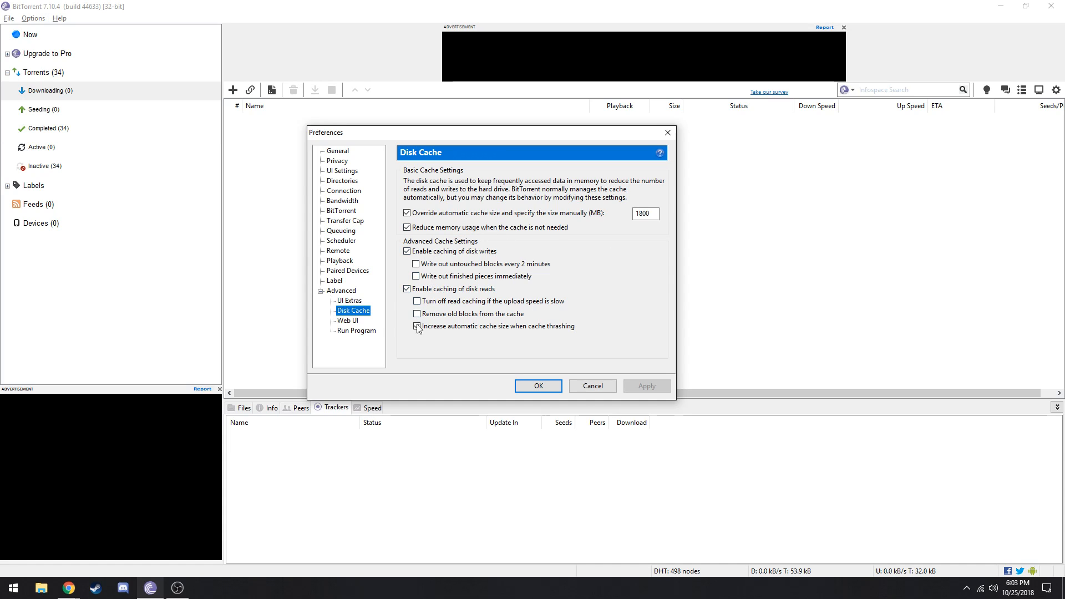
left_click(416, 326)
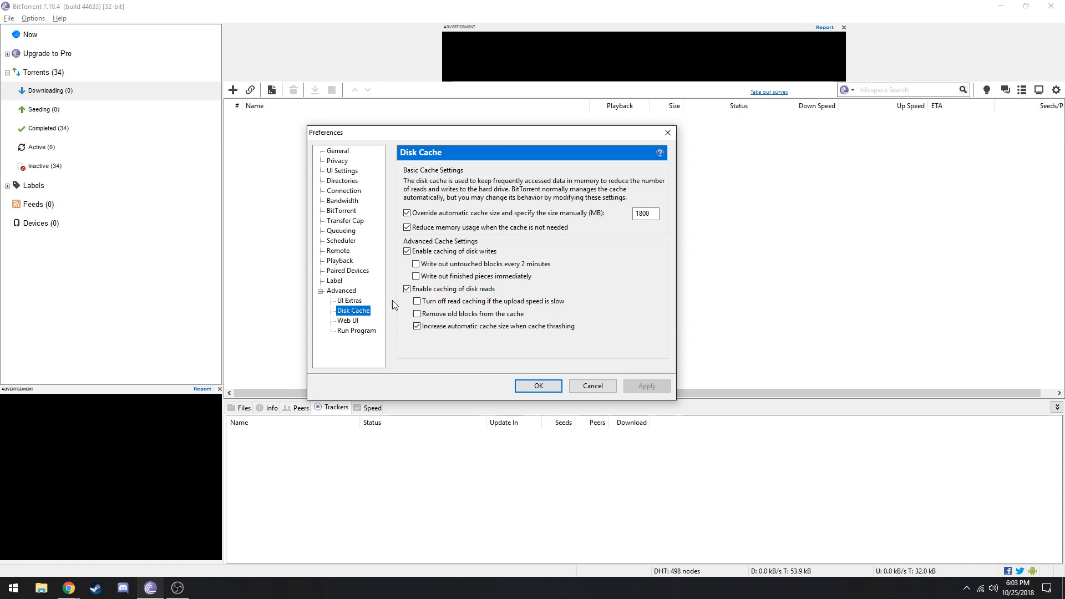
- In the advanced options list, set bt.allow_same_ip to true and gui.show_notorrents_node to false
left_click(341, 290)
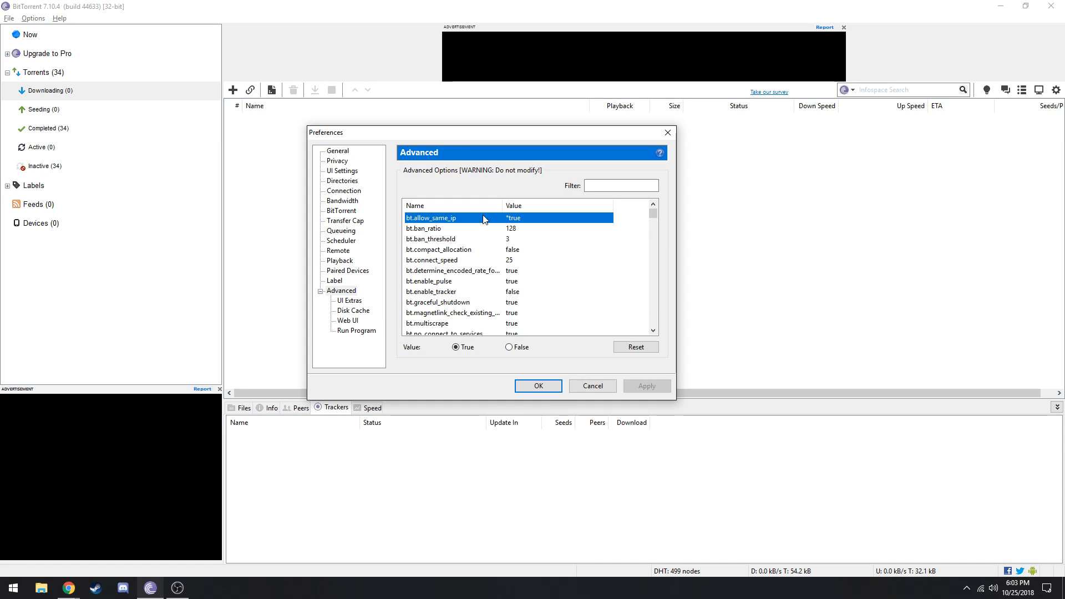
mouse_move(518, 234)
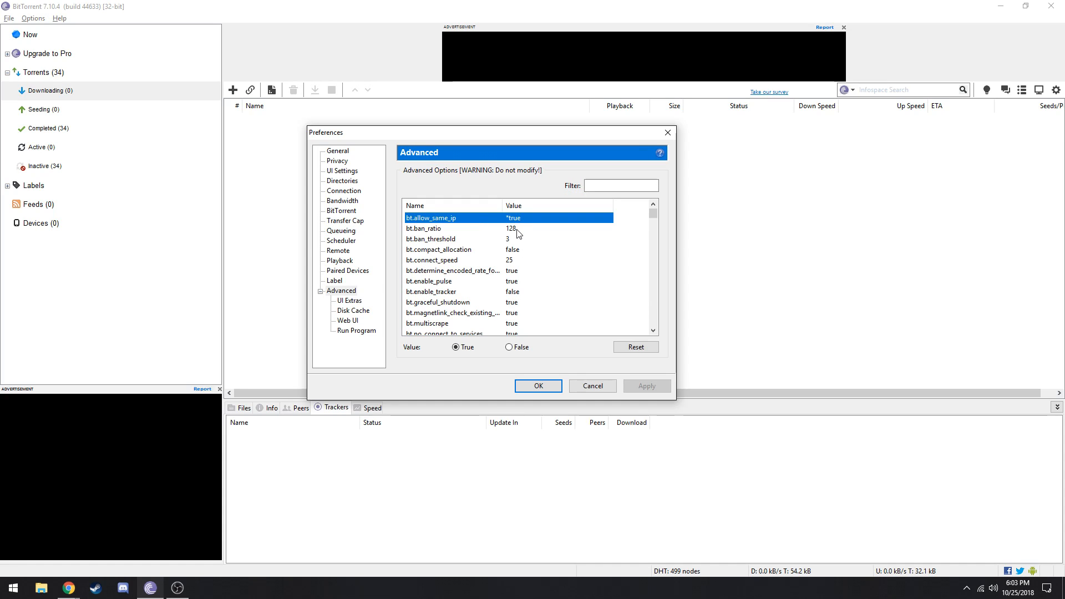
left_click(455, 347)
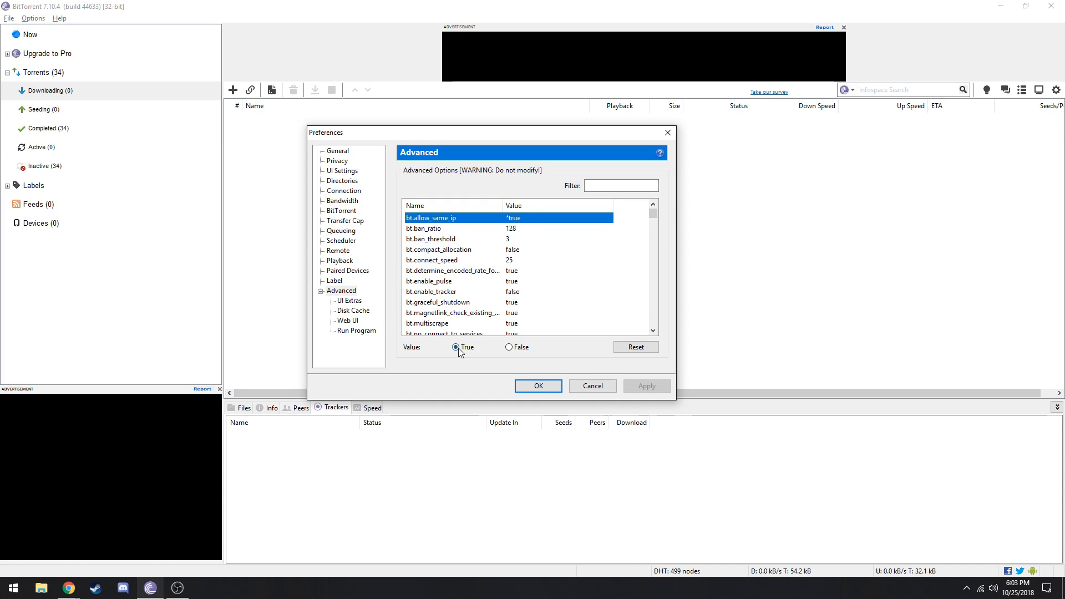
mouse_move(588, 352)
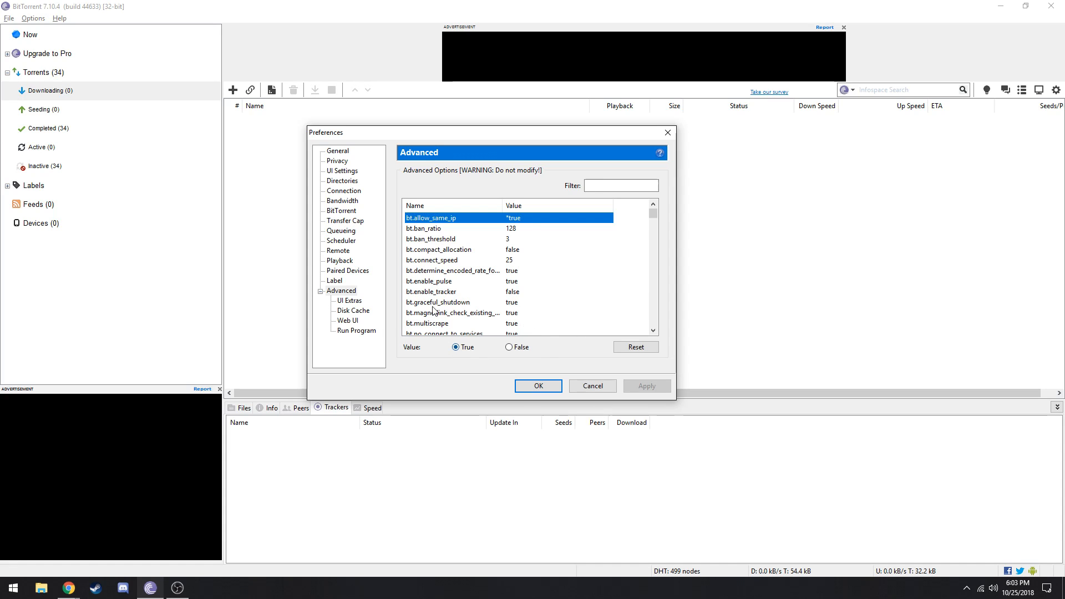
scroll("down", 3)
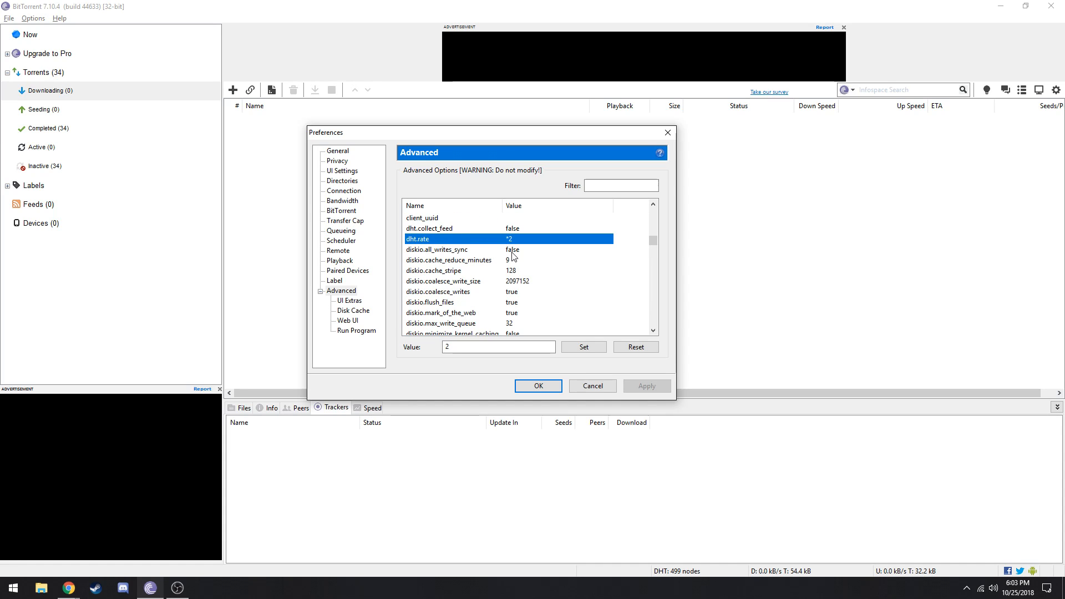
scroll("down", 3)
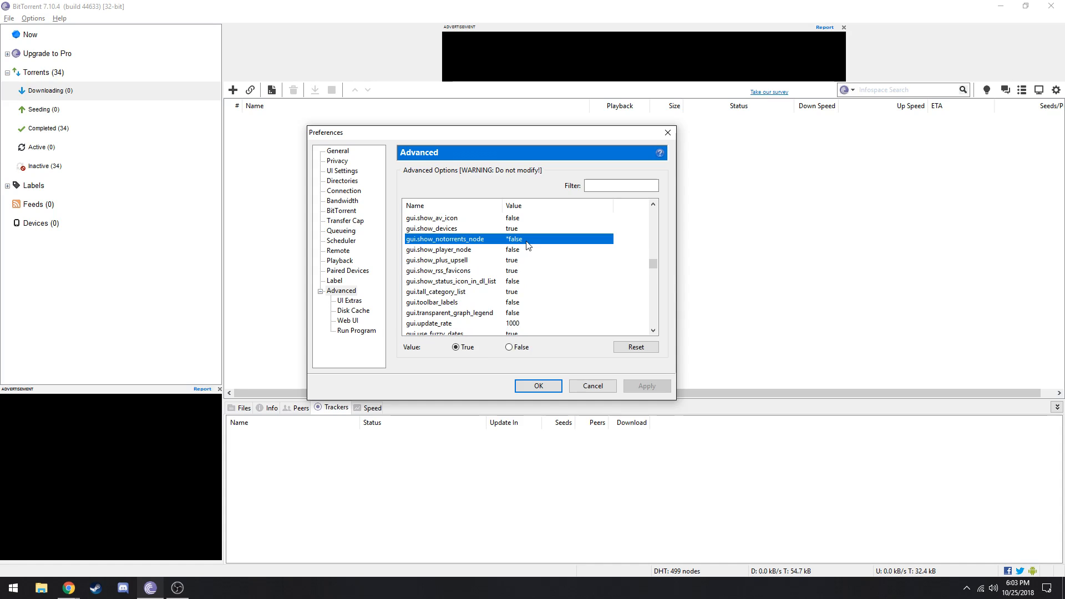
left_click(508, 347)
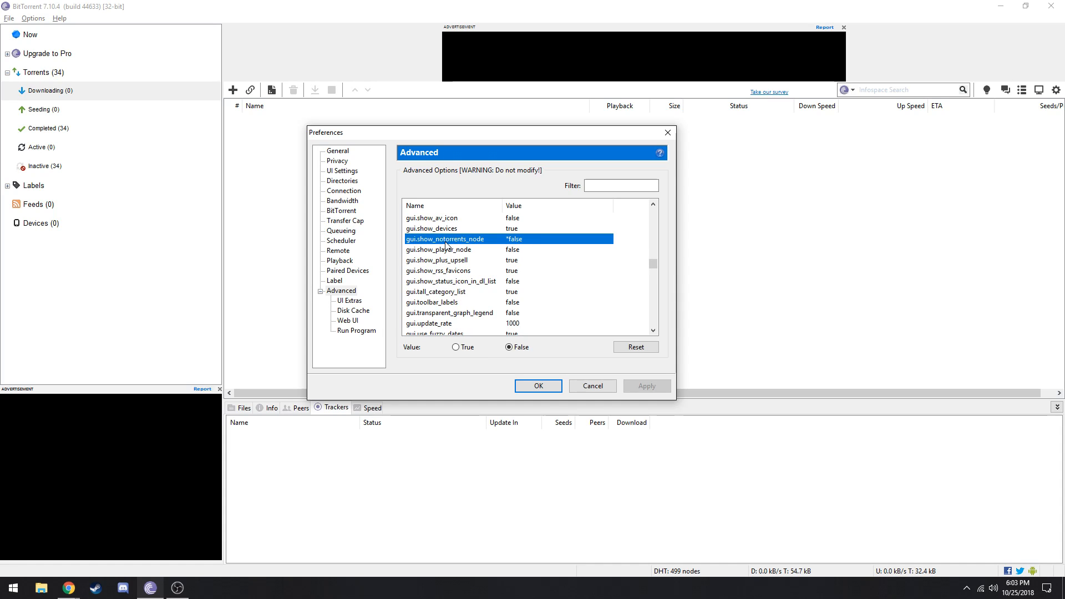
mouse_move(518, 252)
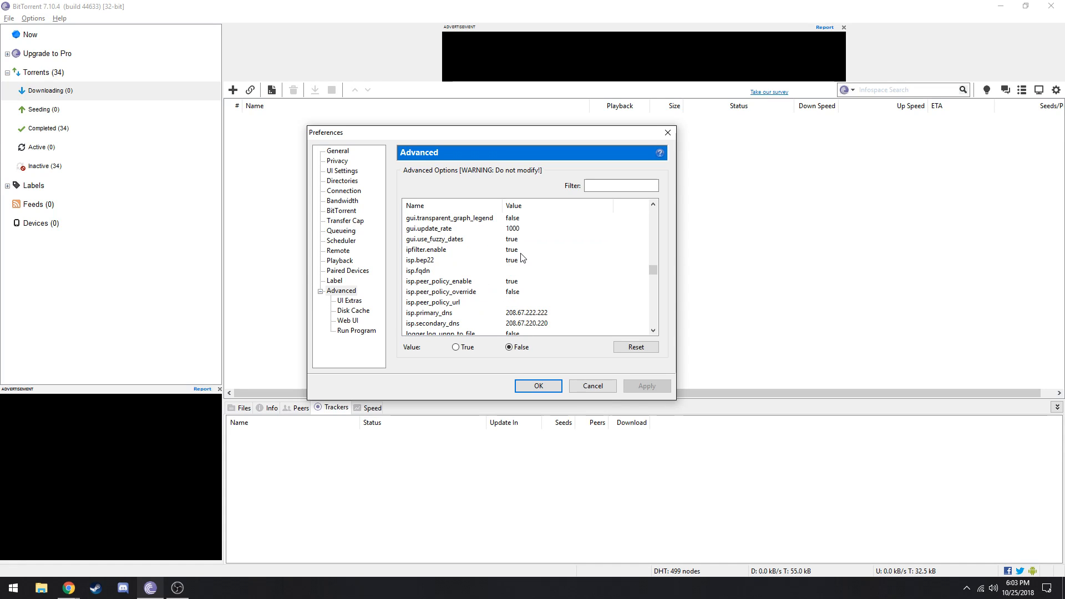
- Confirm featured content offers are off and rss.update_interval is 20, then click OK
scroll("down", 3)
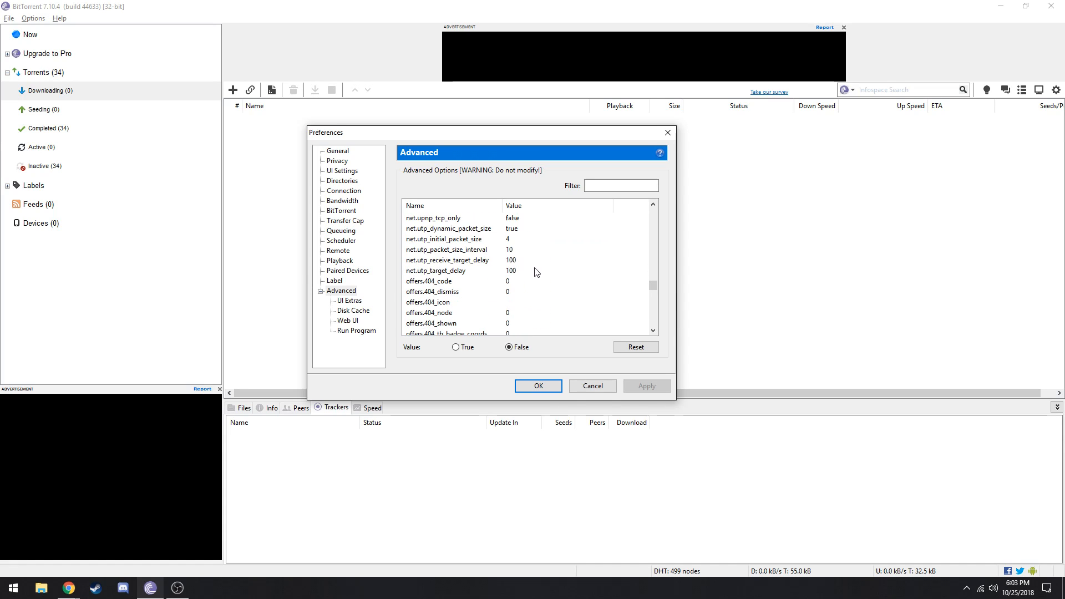
left_click(453, 260)
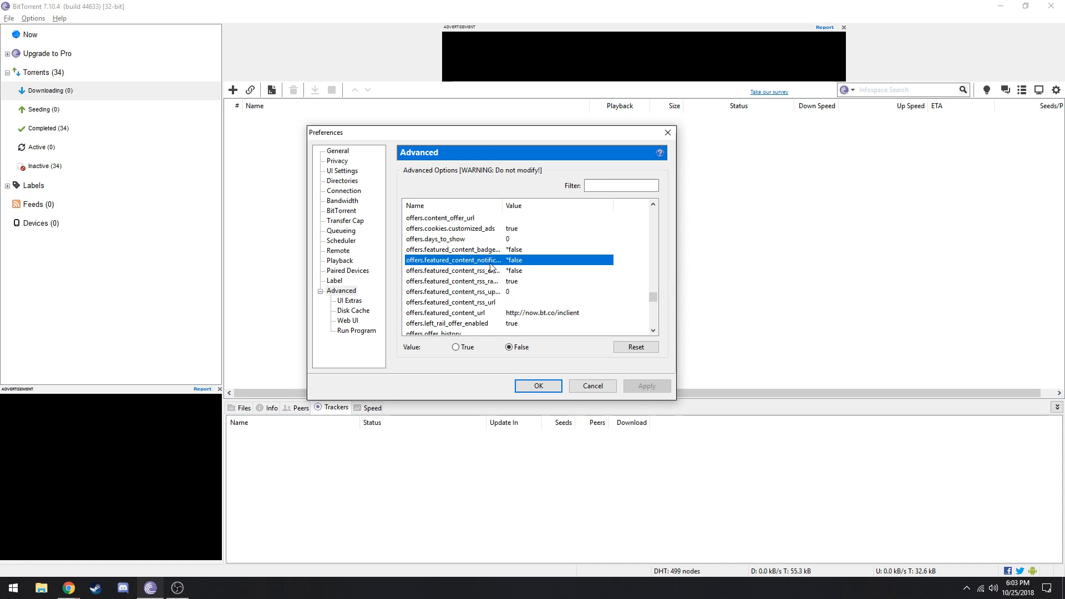
left_click(453, 249)
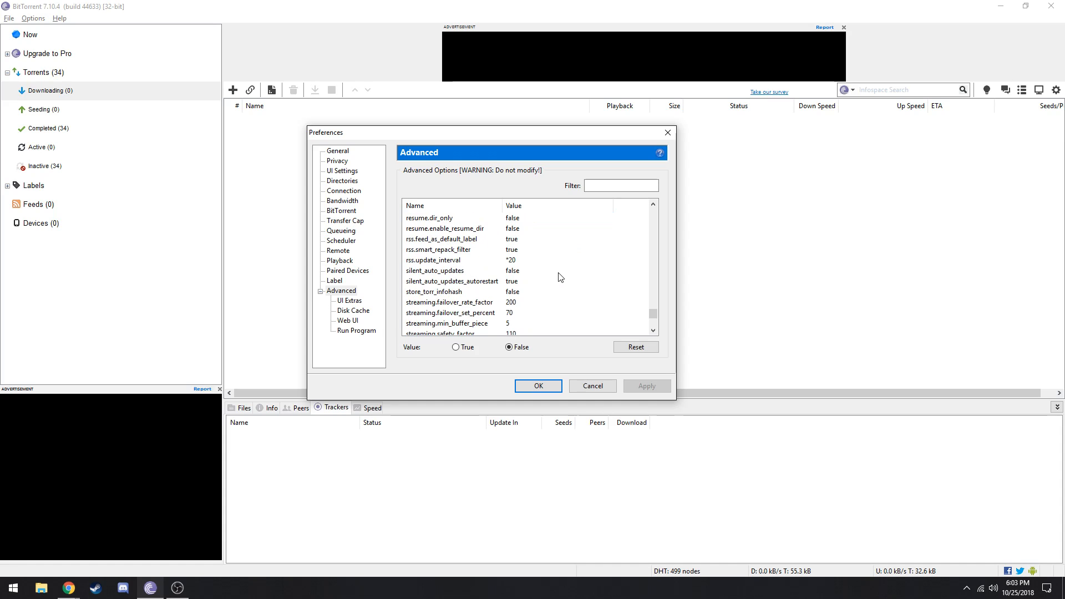
left_click(433, 260)
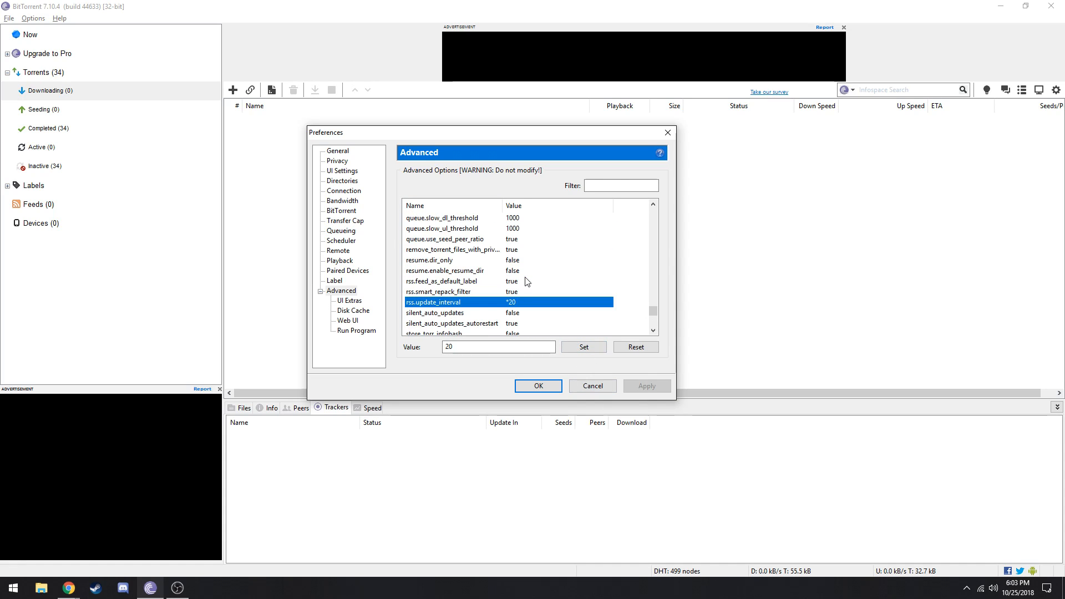
left_click(538, 385)
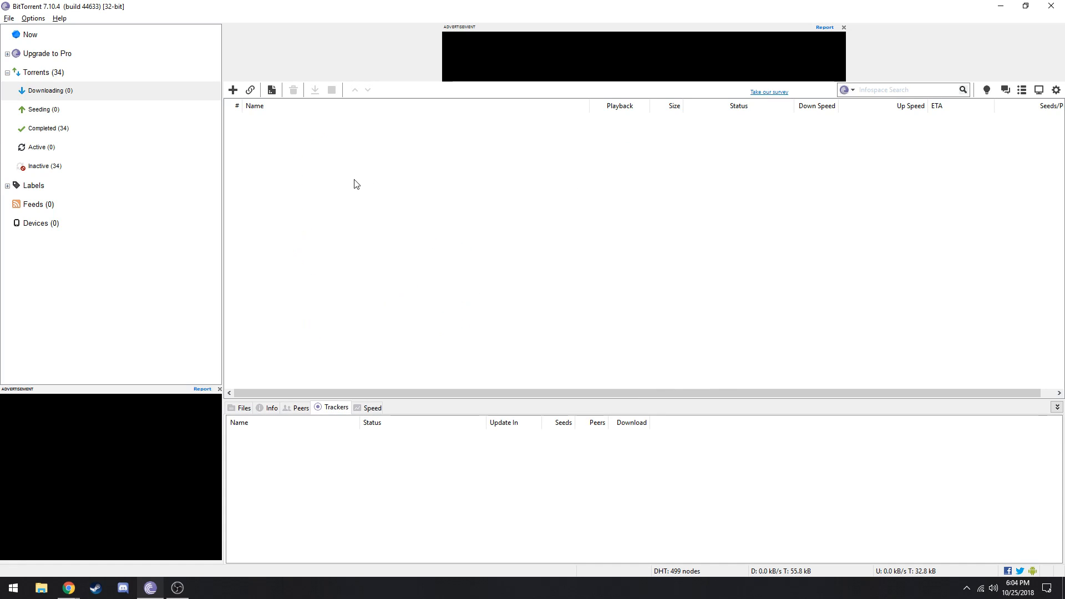
left_click(42, 129)
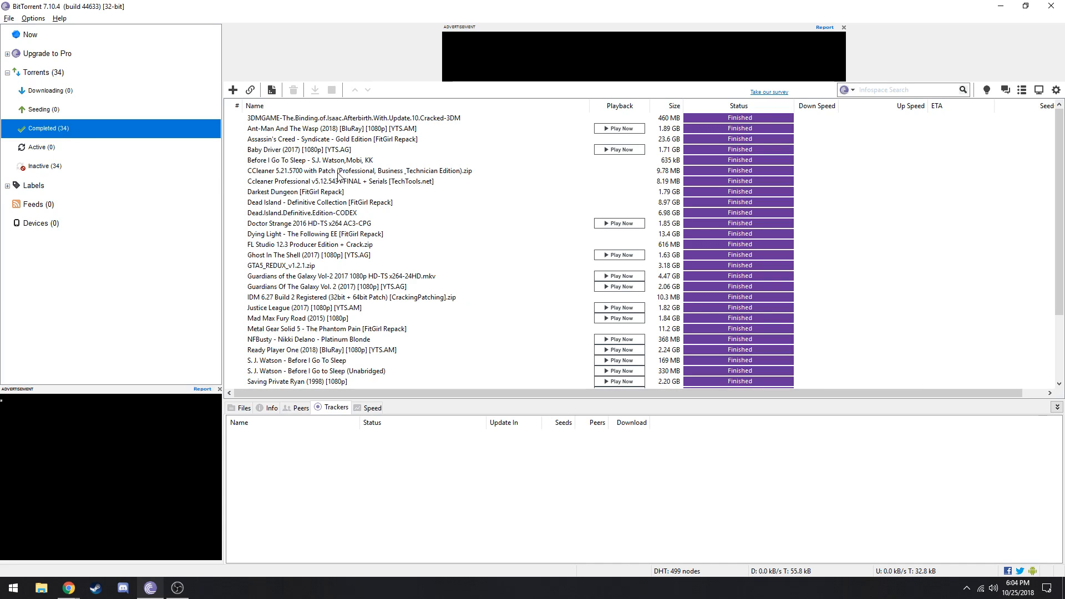
mouse_move(418, 188)
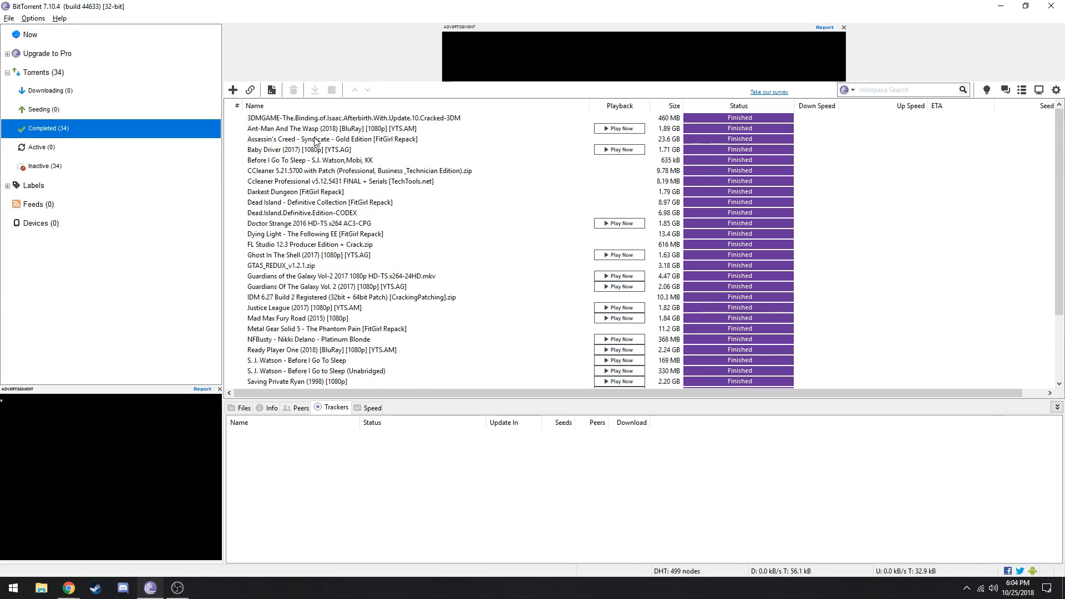
mouse_move(81, 73)
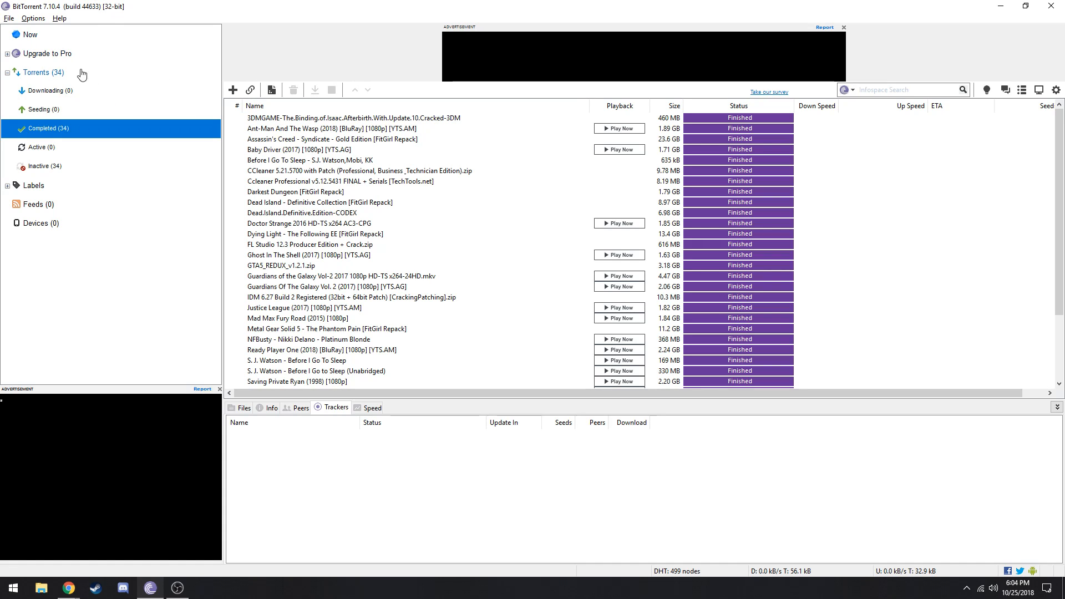
scroll("down", 3)
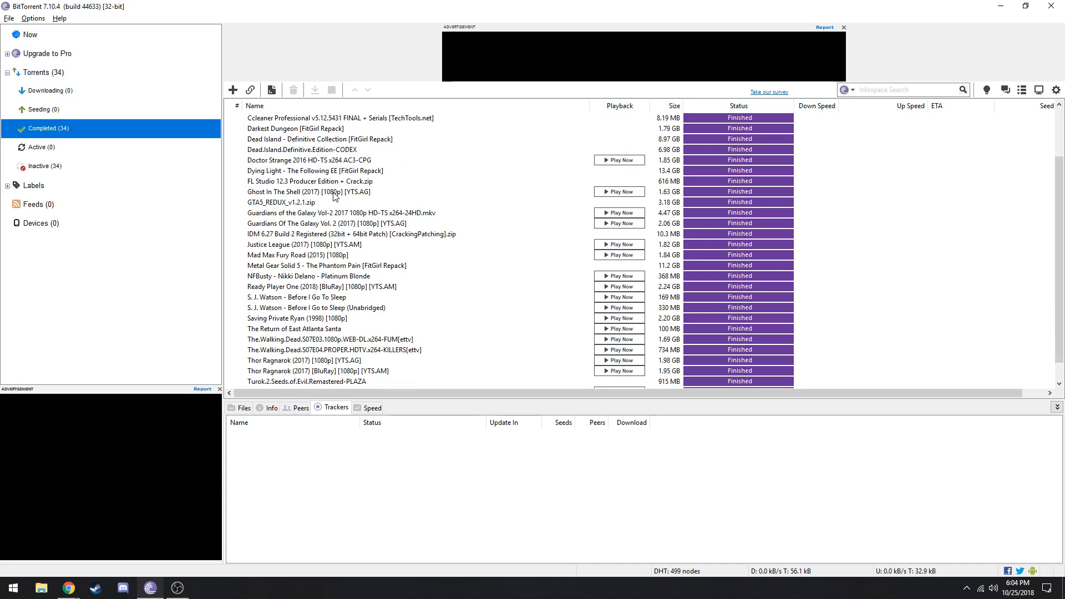
scroll("down", 3)
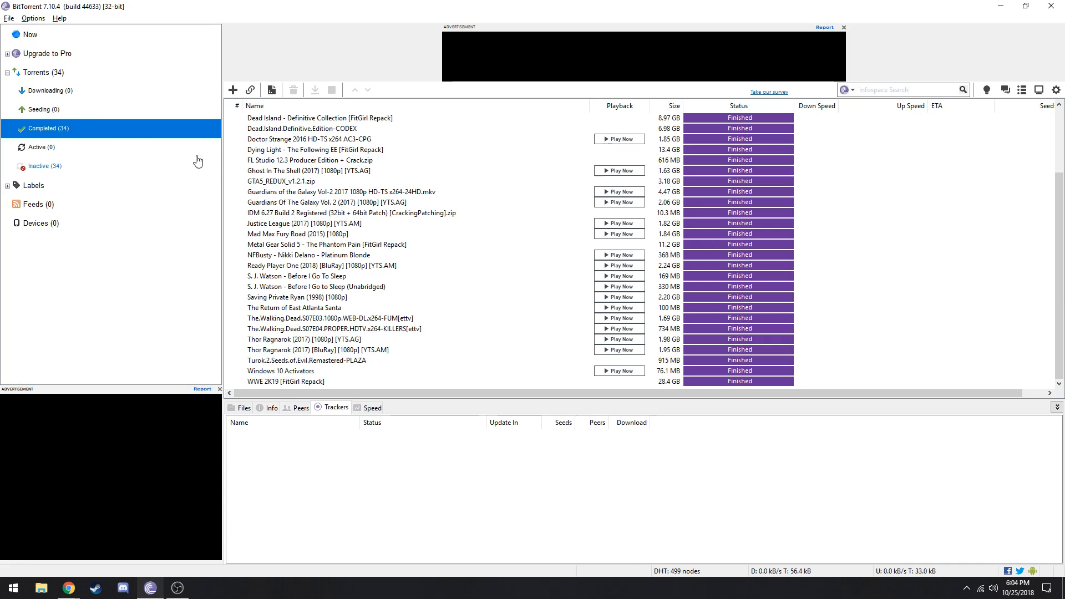
left_click(46, 91)
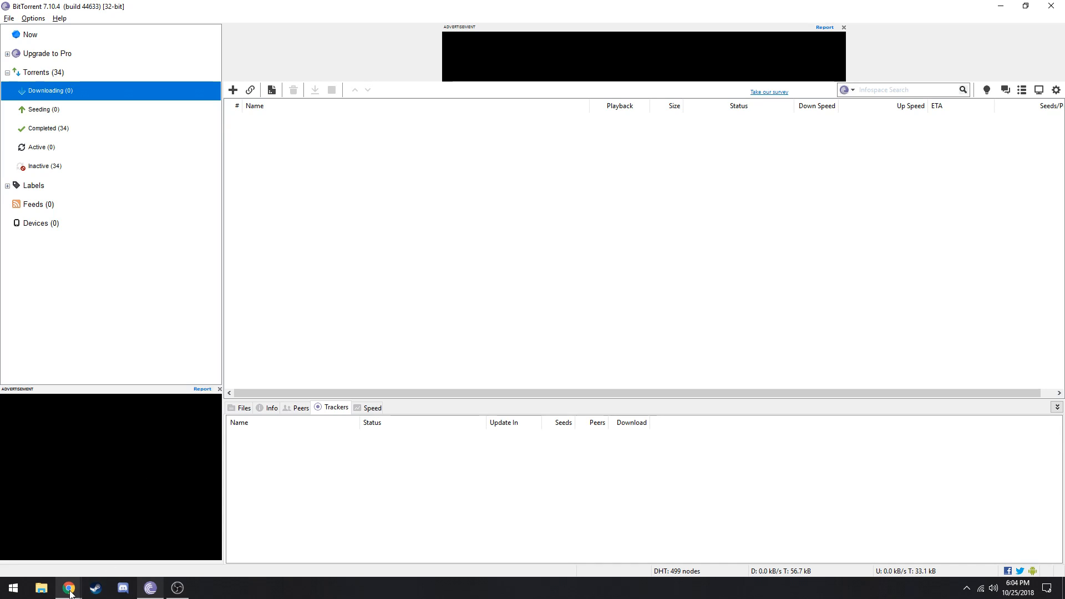
- Show the Speedtest result page (87.43 Mbps down, 33.54 up, 4 ms) and select its address
left_click(67, 587)
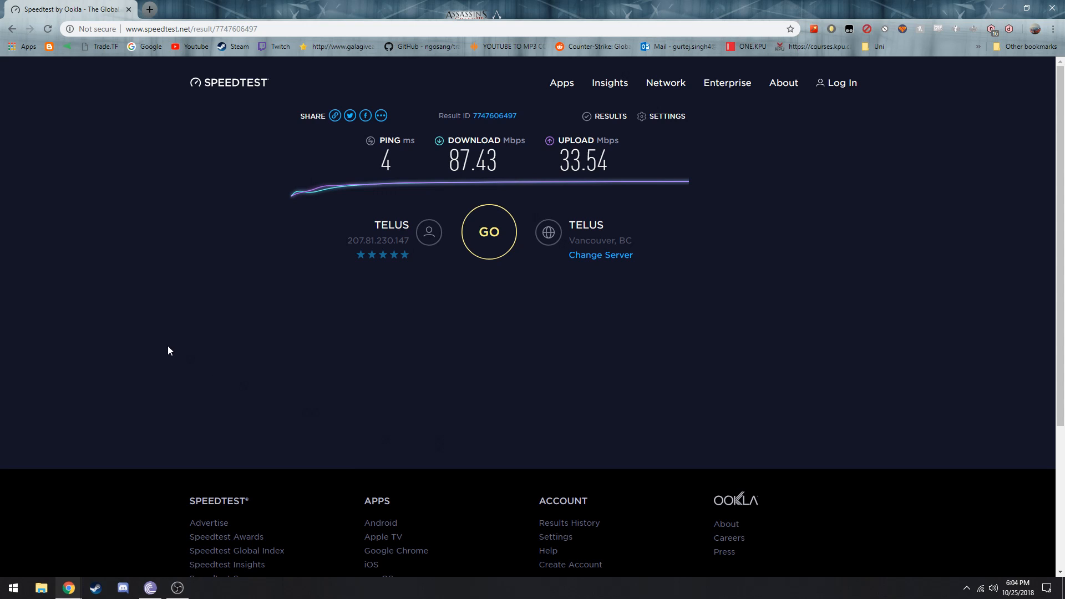
mouse_move(506, 166)
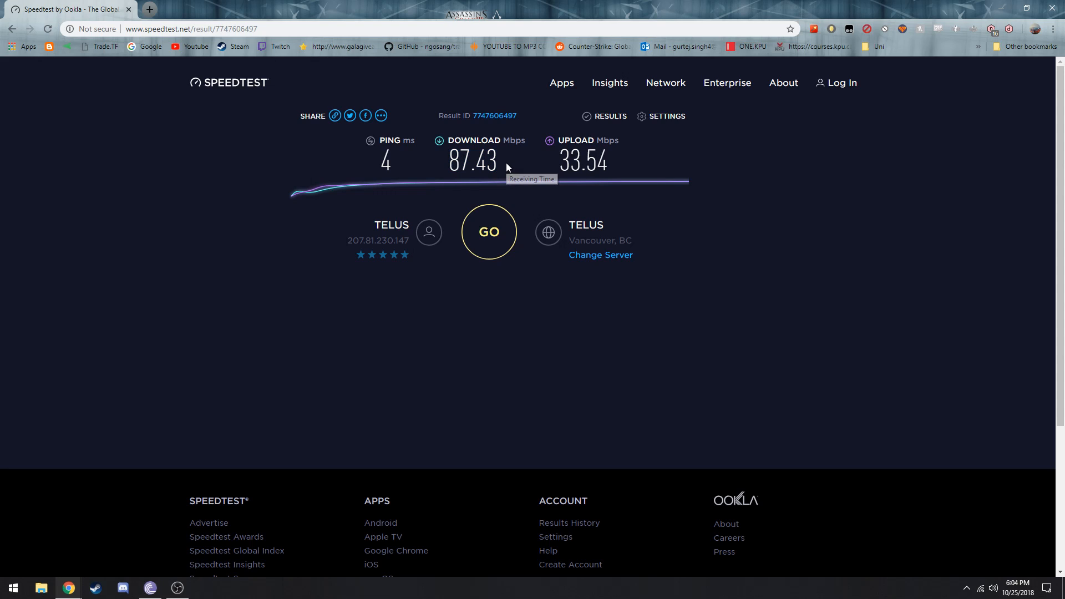
mouse_move(724, 209)
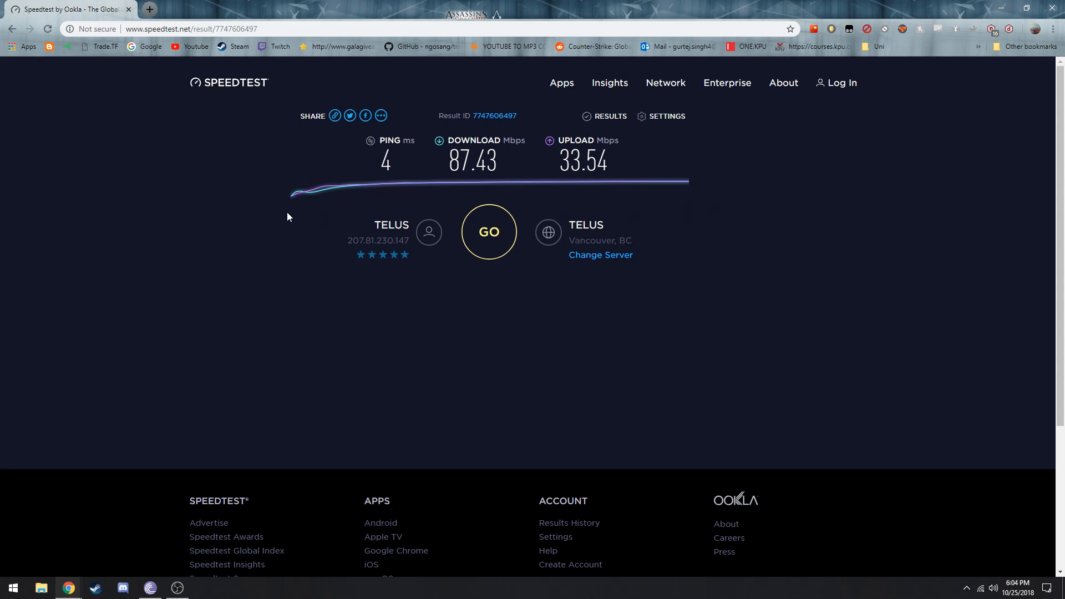
mouse_move(279, 216)
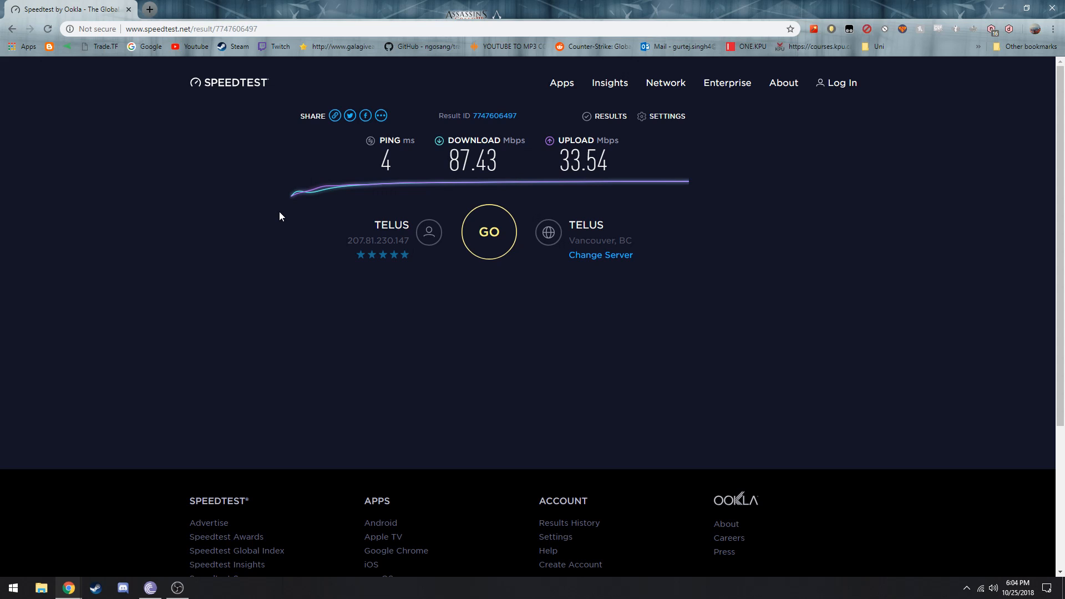
left_click(180, 28)
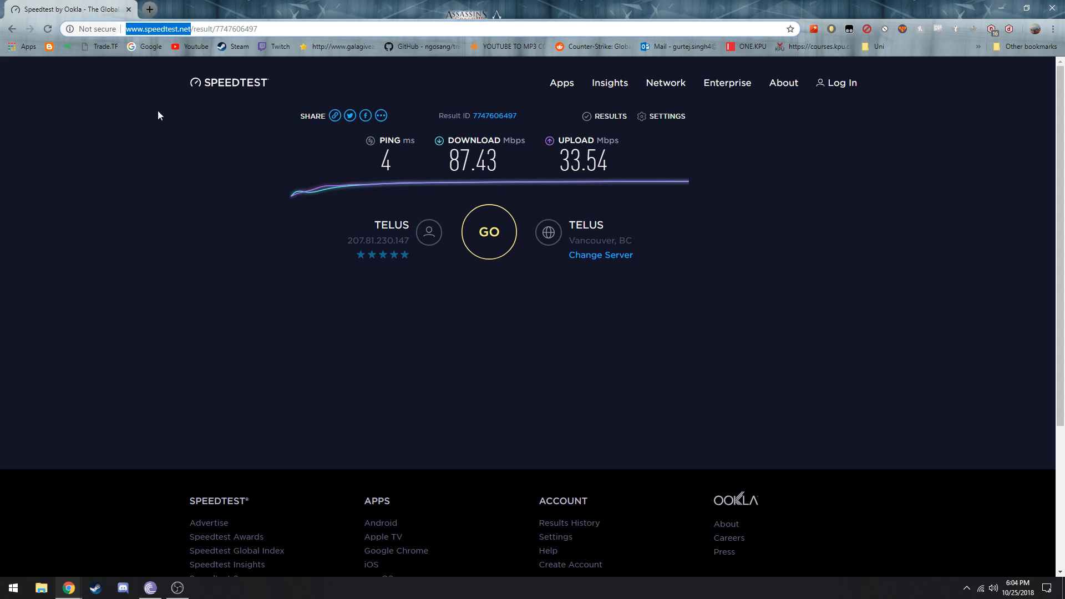
mouse_move(179, 231)
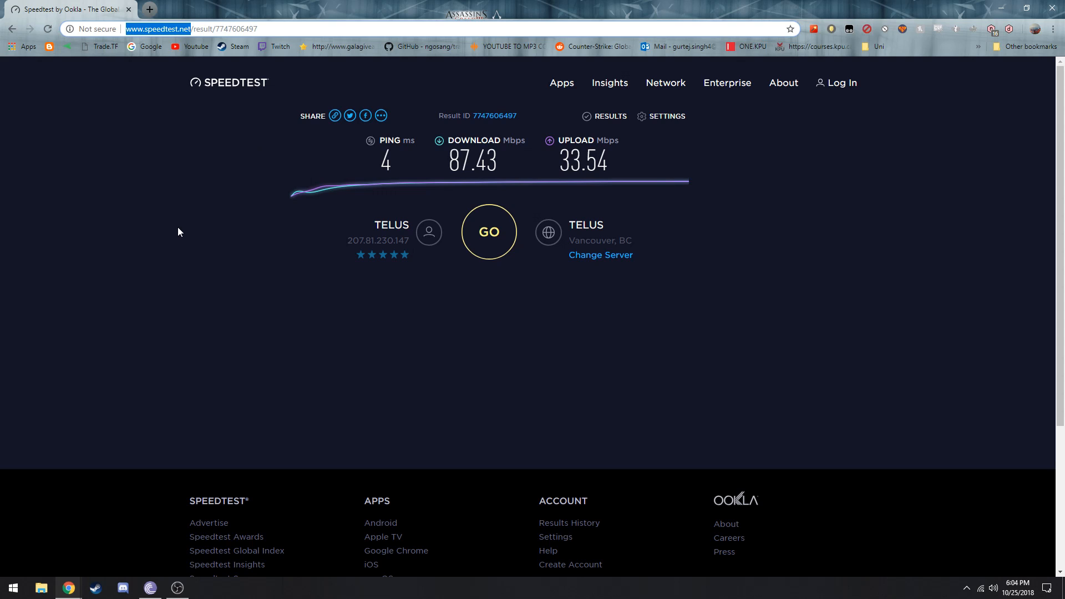
mouse_move(268, 209)
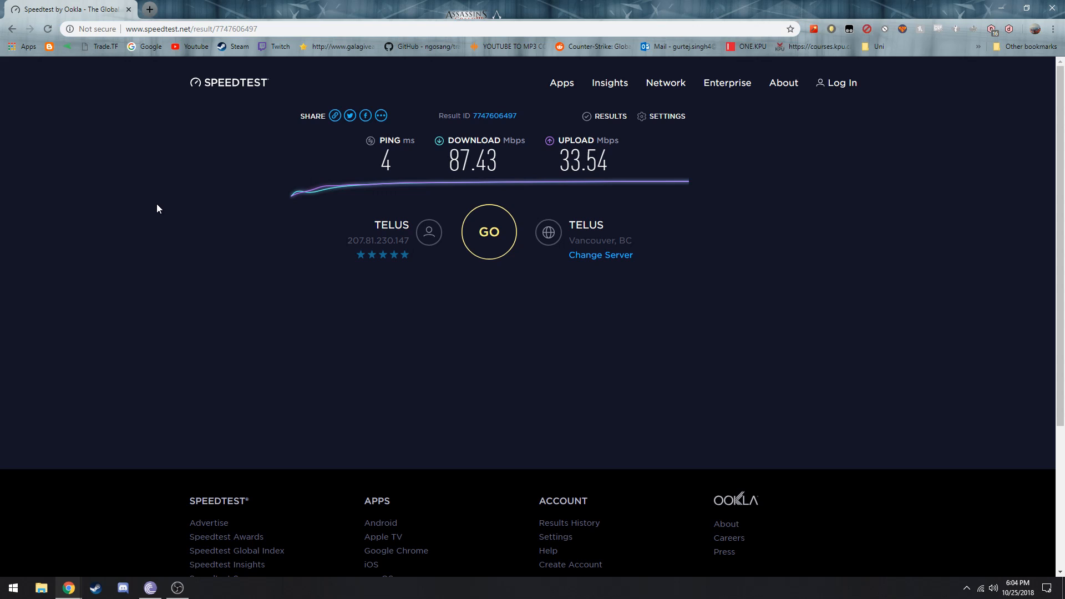
mouse_move(184, 383)
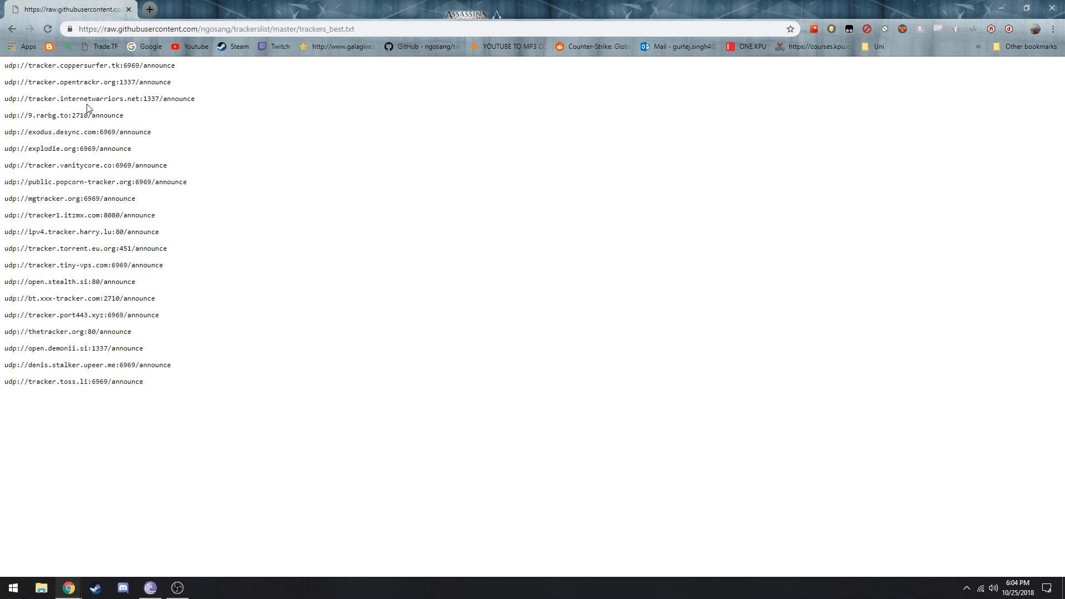
- Browse the trackerslist repository README and its 20-tracker trackers_best.txt list, then return to BitTorrent
key("ctrl+a")
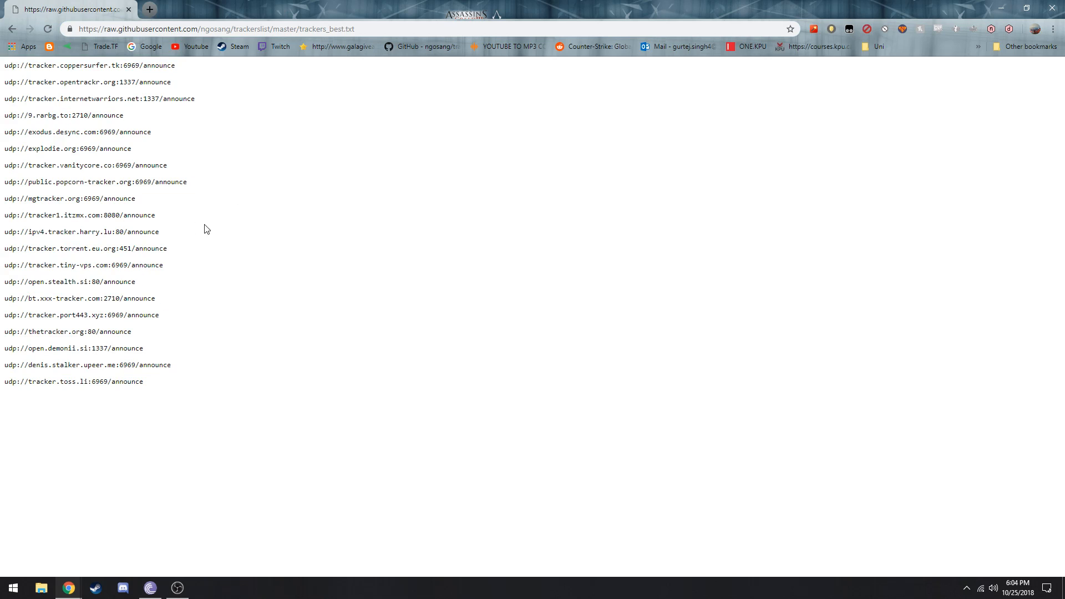
left_click(12, 28)
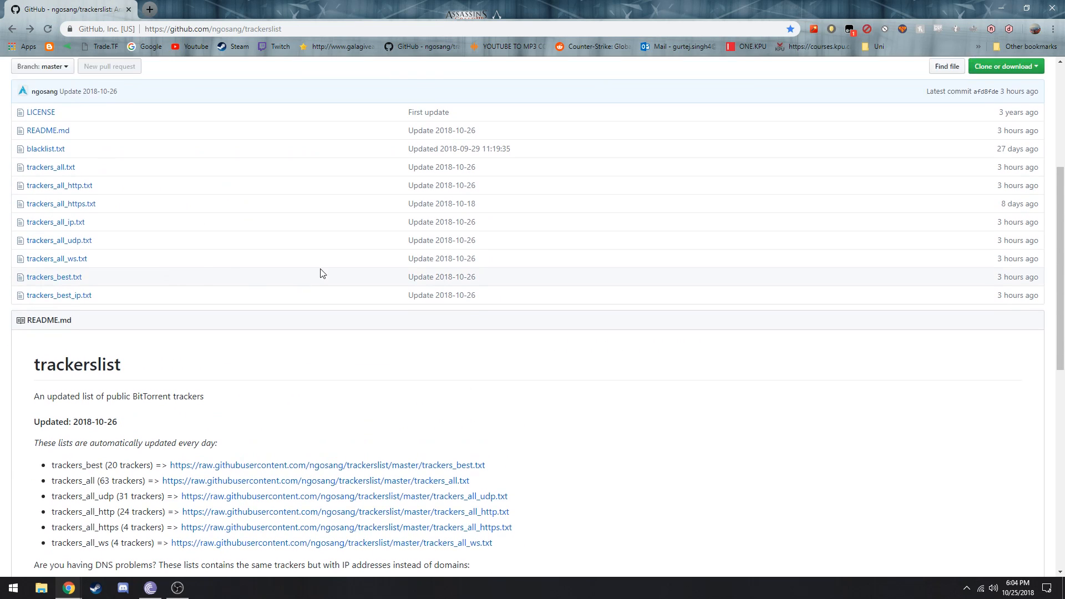
scroll("down", 3)
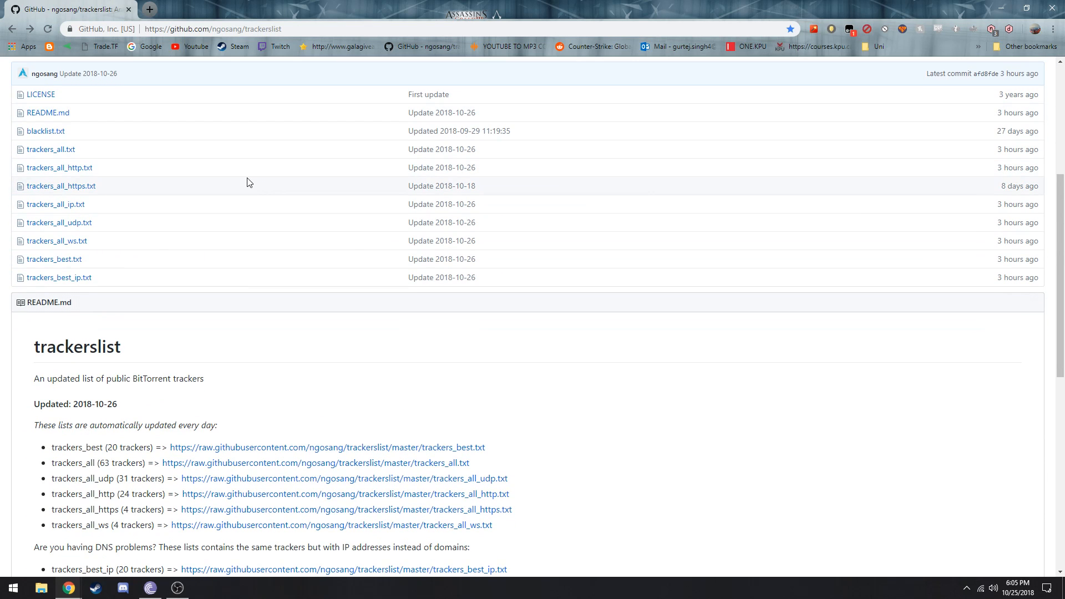
scroll("down", 3)
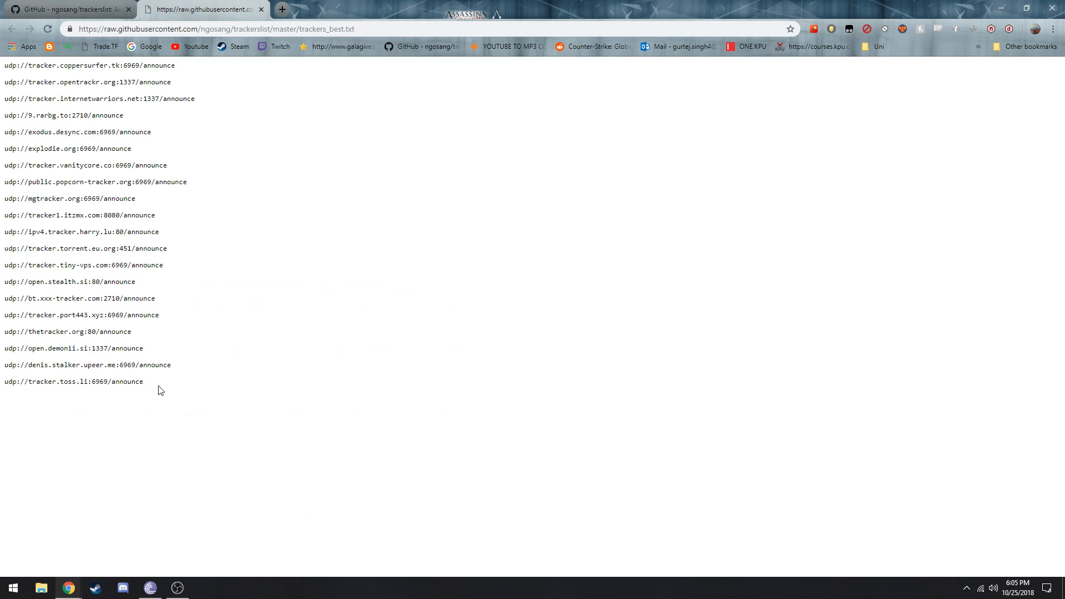
key("ctrl+a")
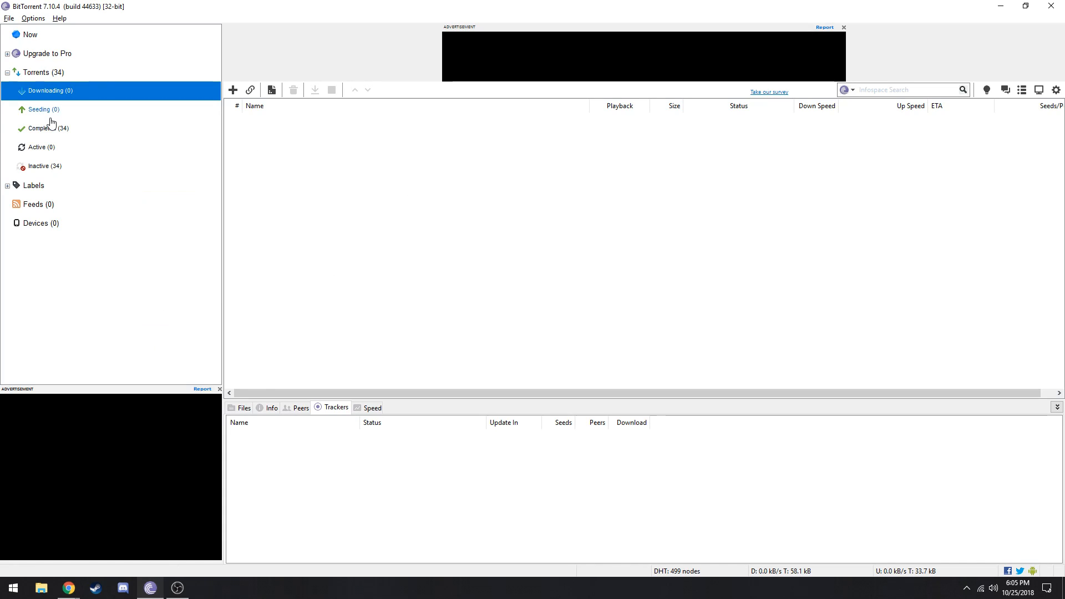
- Switch between Completed, Downloading and all Torrents, ending on the 34 completed torrents
left_click(46, 128)
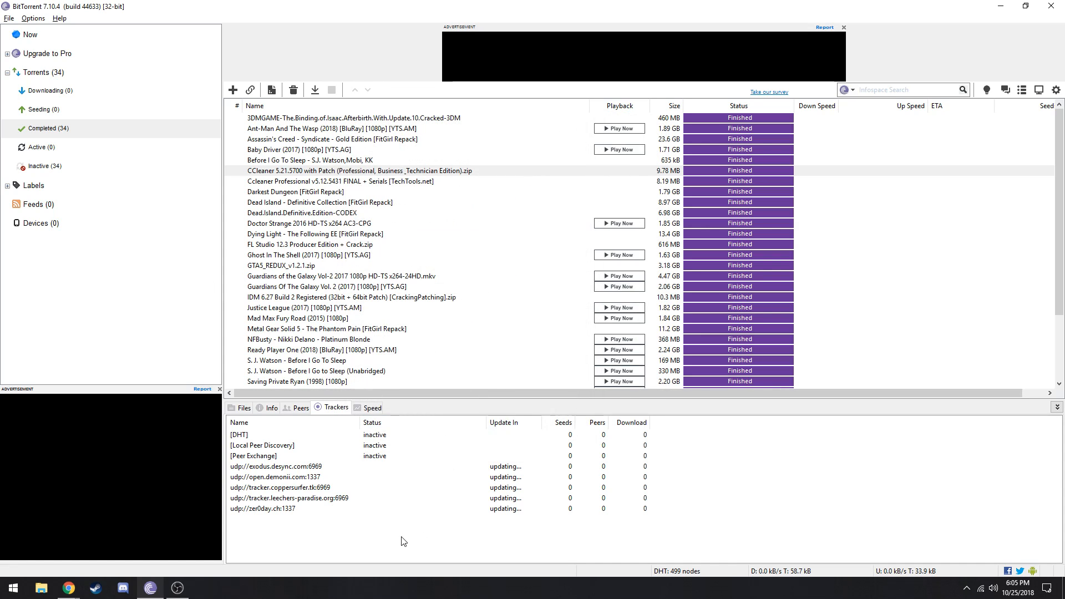
mouse_move(567, 172)
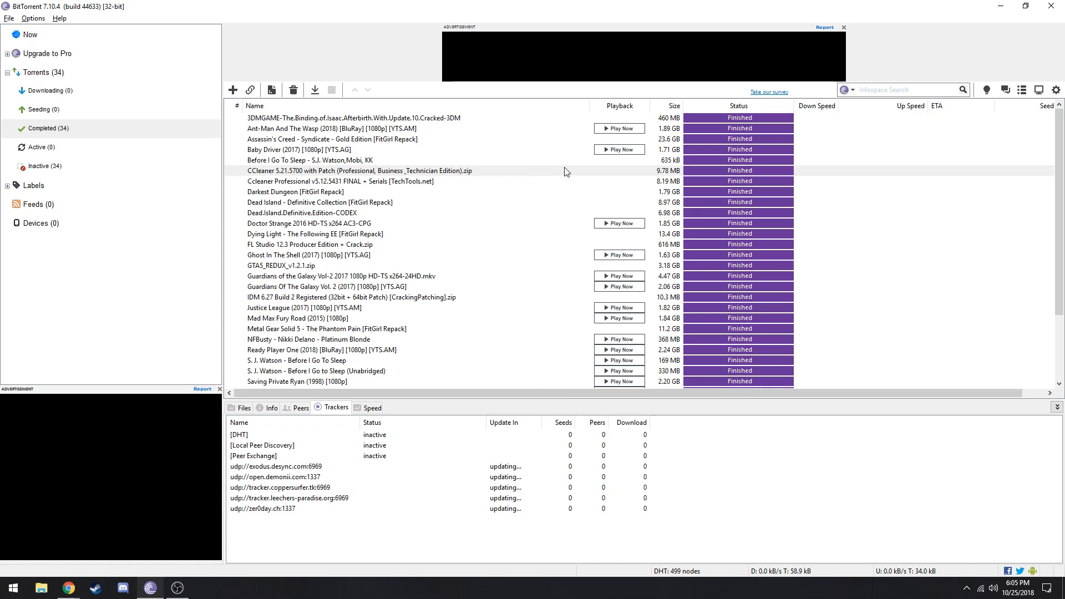
scroll("down", 3)
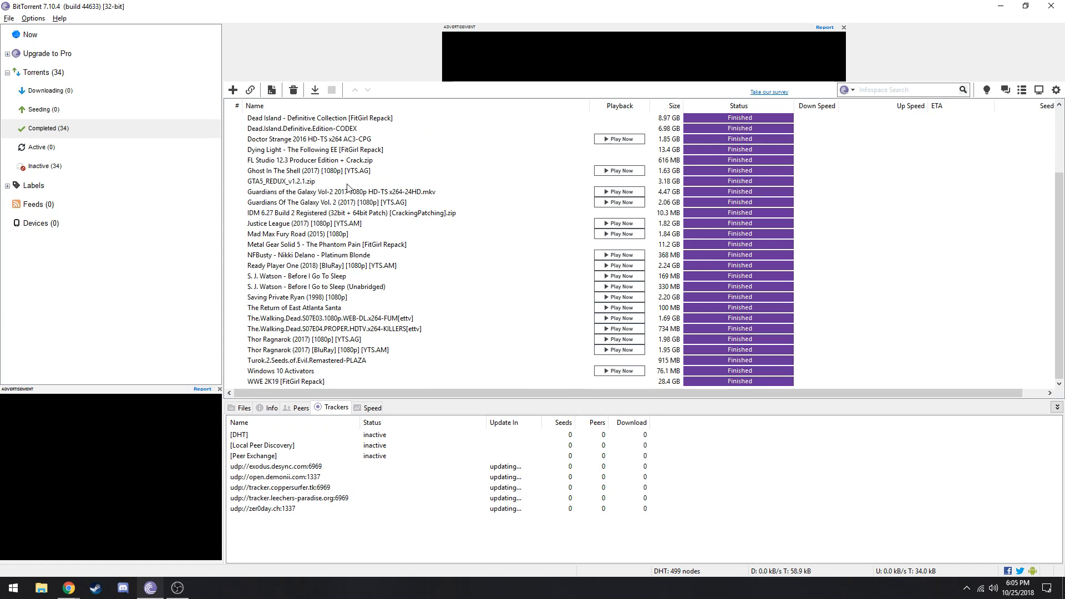
left_click(49, 90)
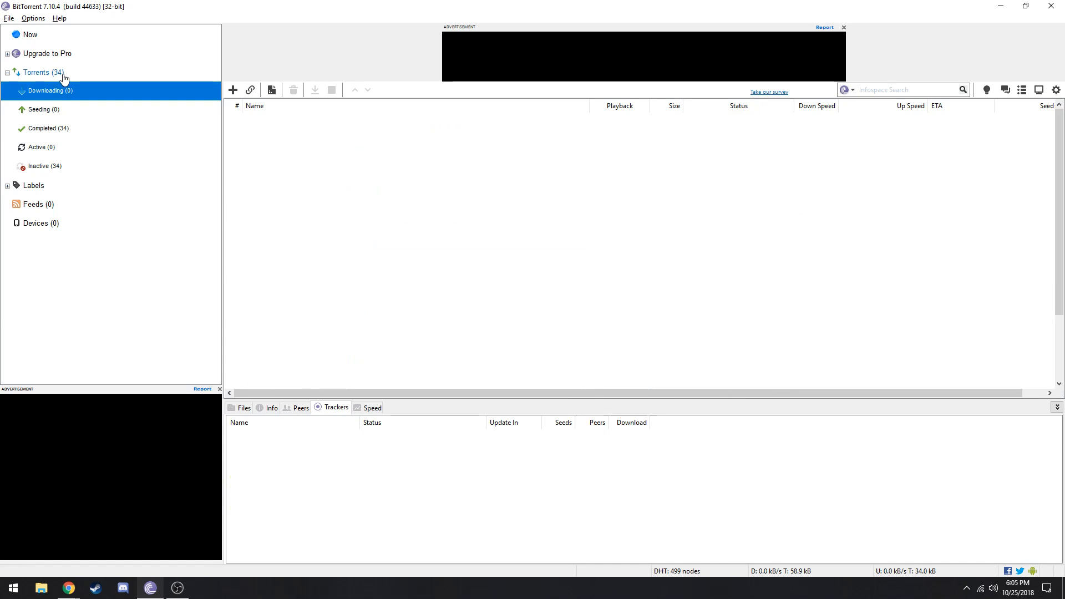
left_click(36, 72)
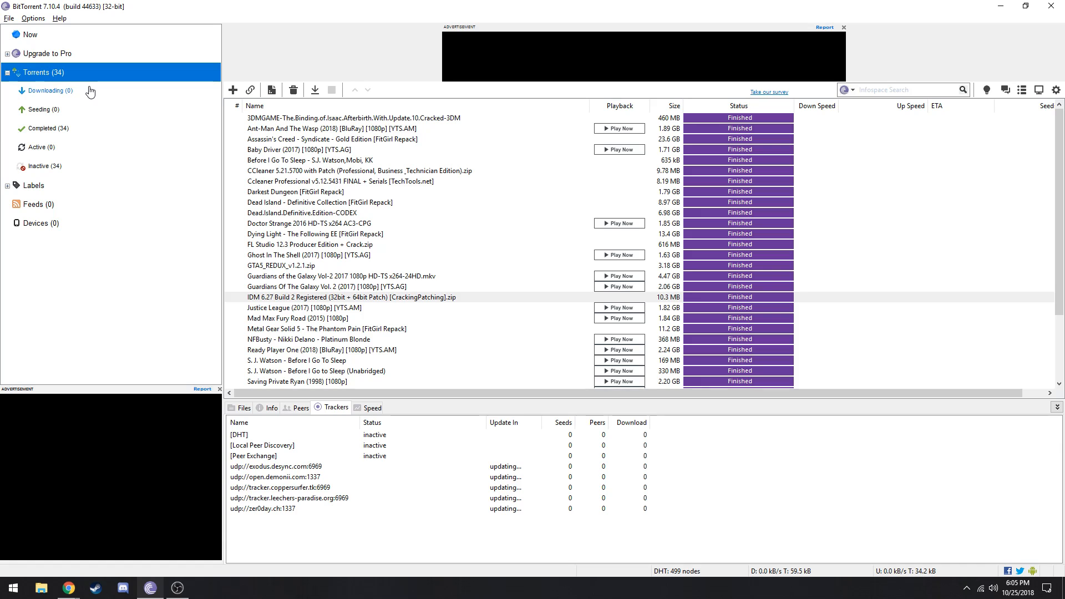
left_click(46, 91)
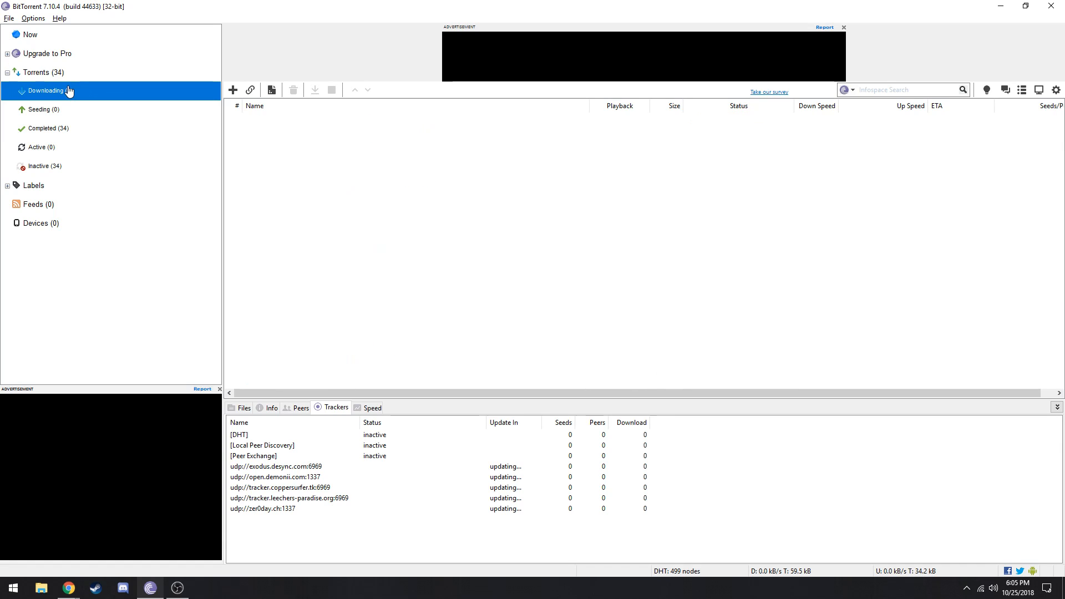
left_click(46, 127)
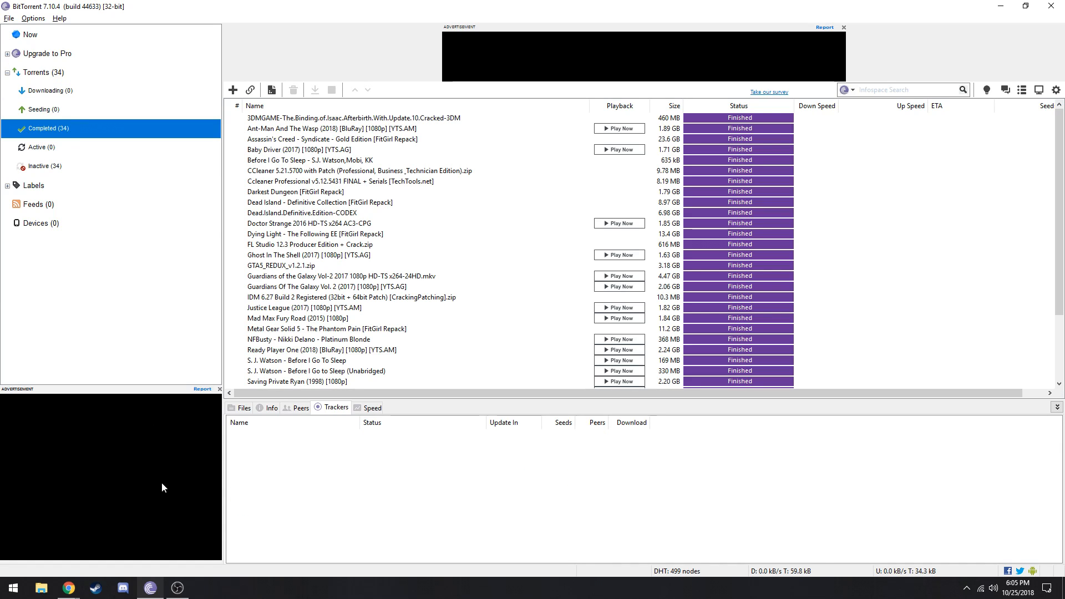